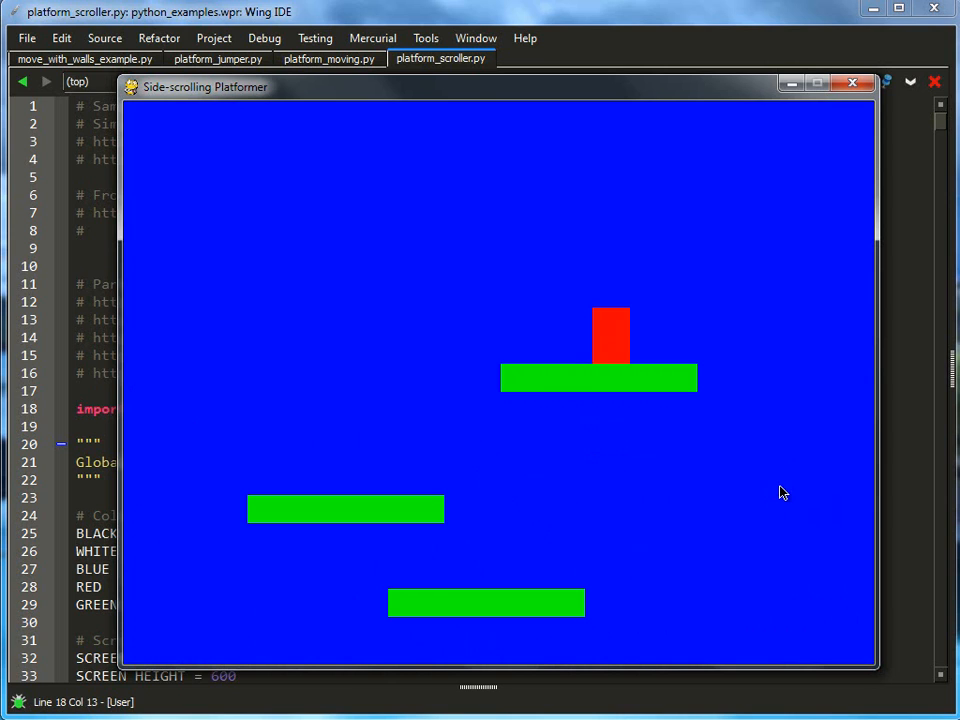
mouse_move(852, 83)
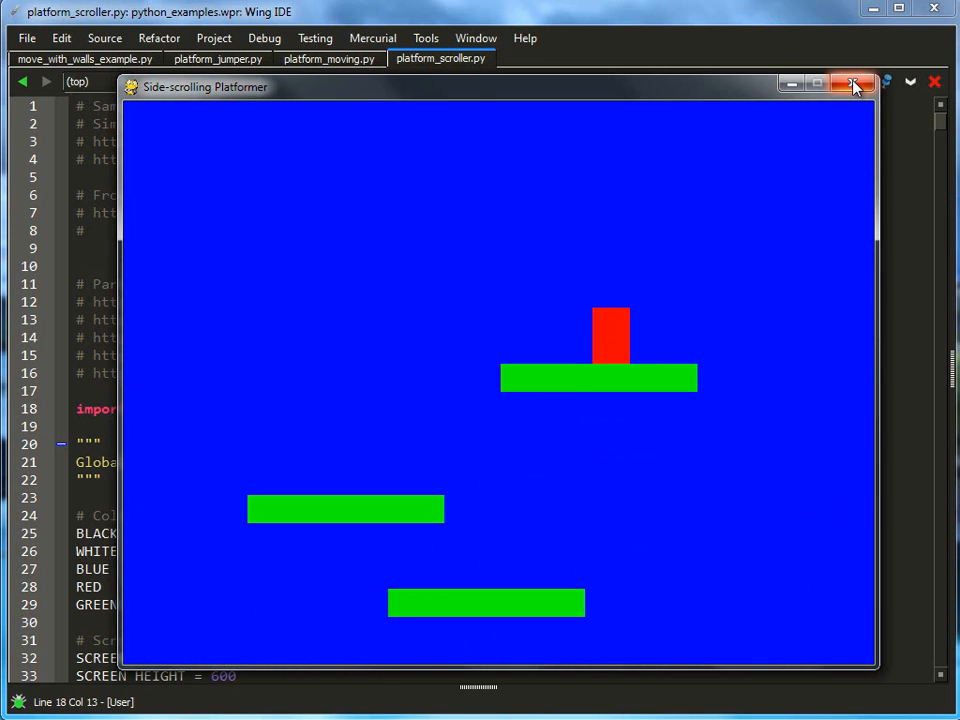
Close the platformer game window and scroll down to the Level class's world_shift and level_limit.
left_click(855, 83)
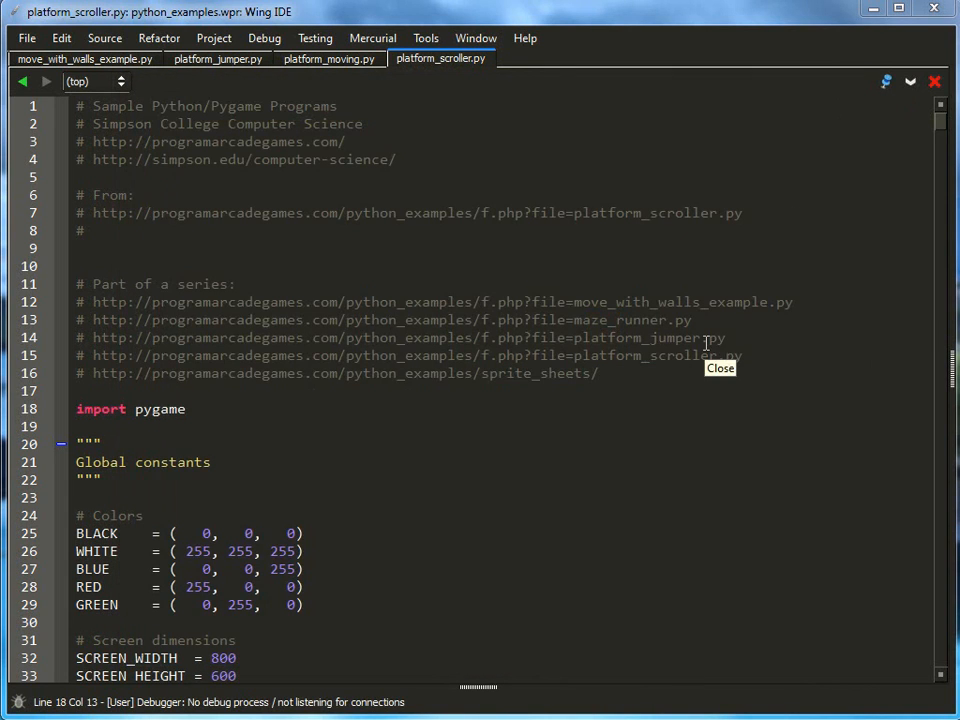
mouse_move(283, 426)
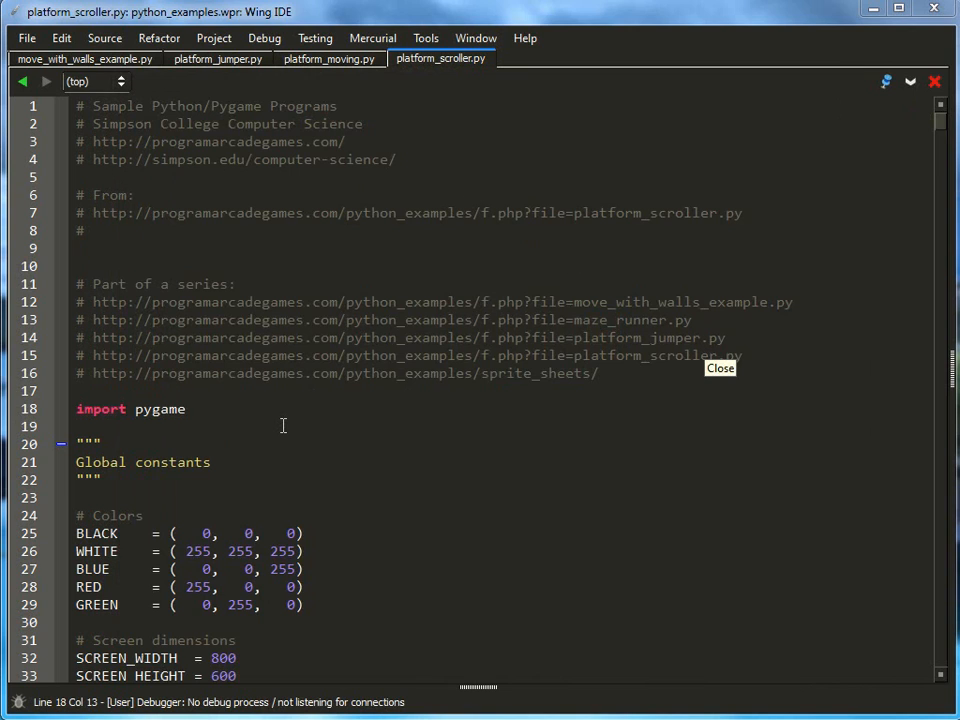
mouse_move(322, 402)
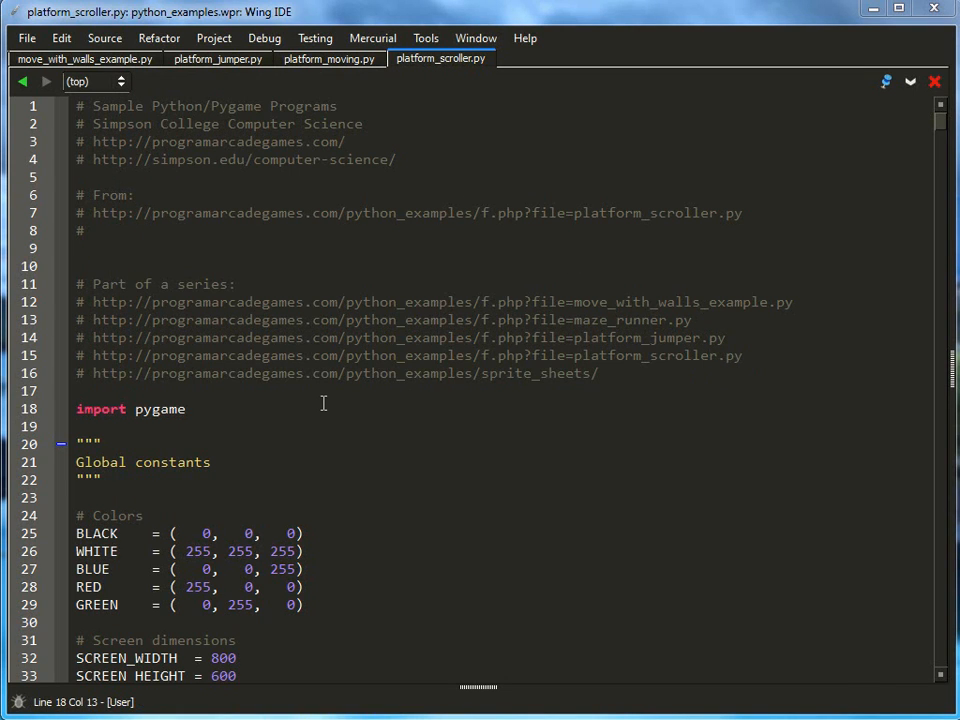
scroll("down", 3)
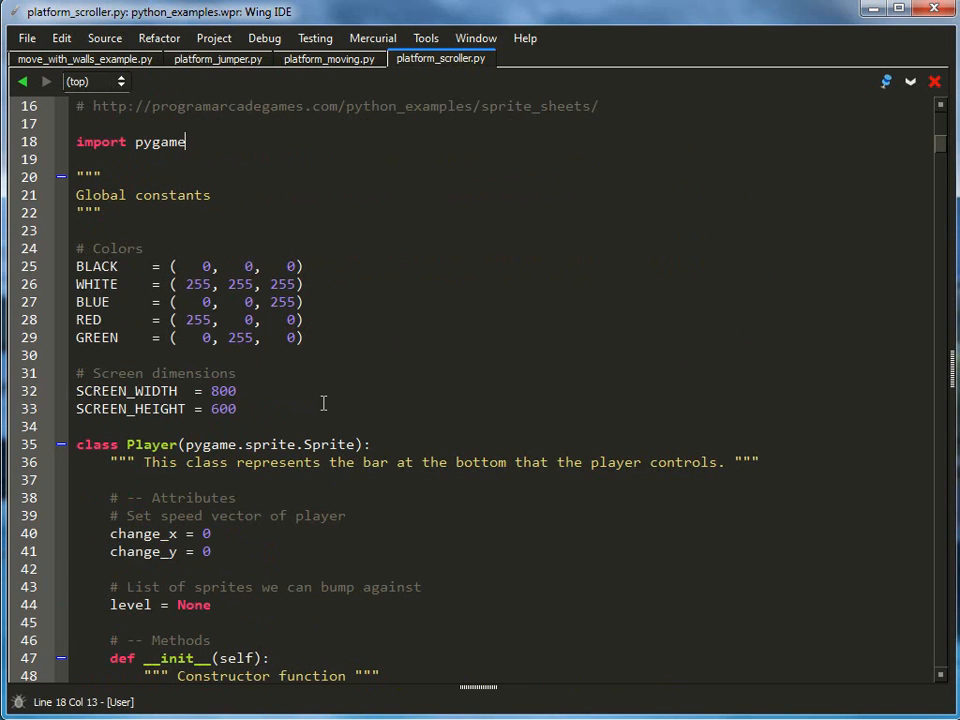
scroll("down", 3)
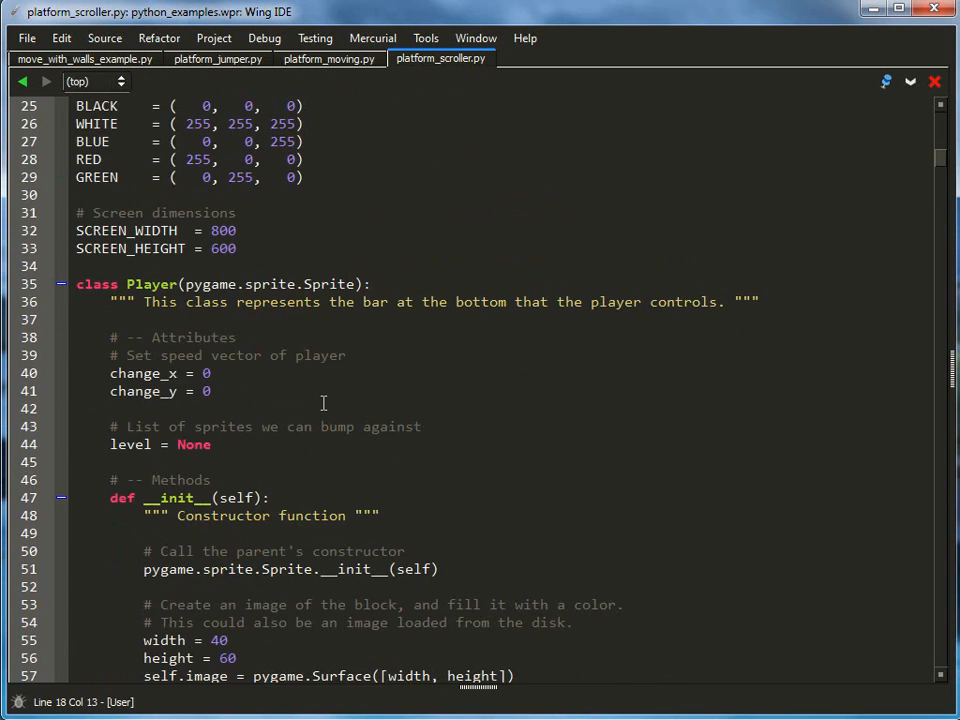
scroll("down", 3)
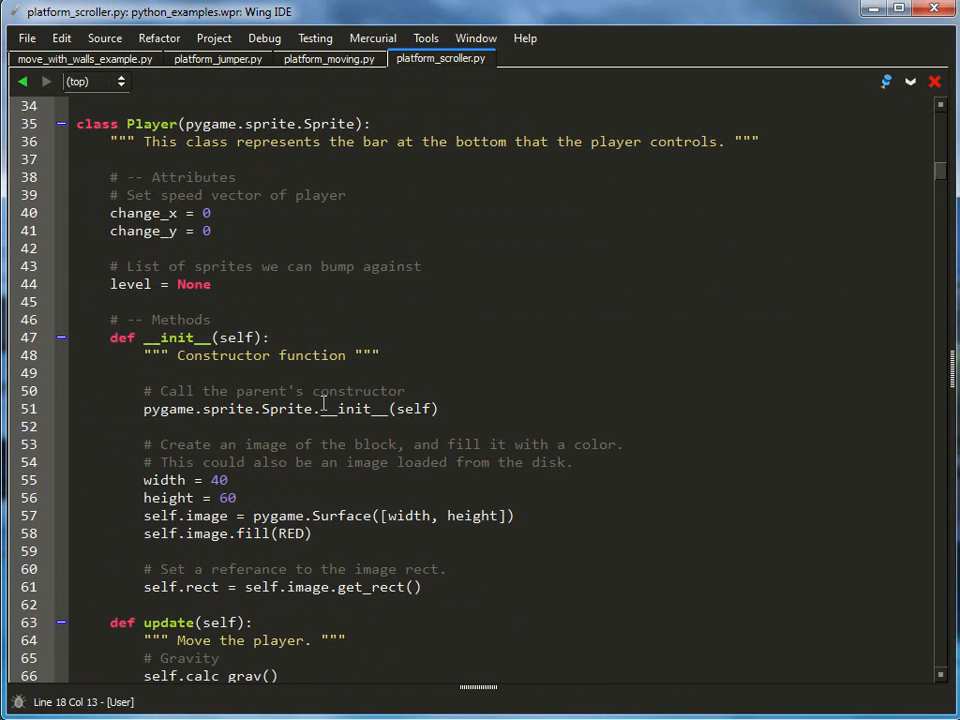
scroll("down", 3)
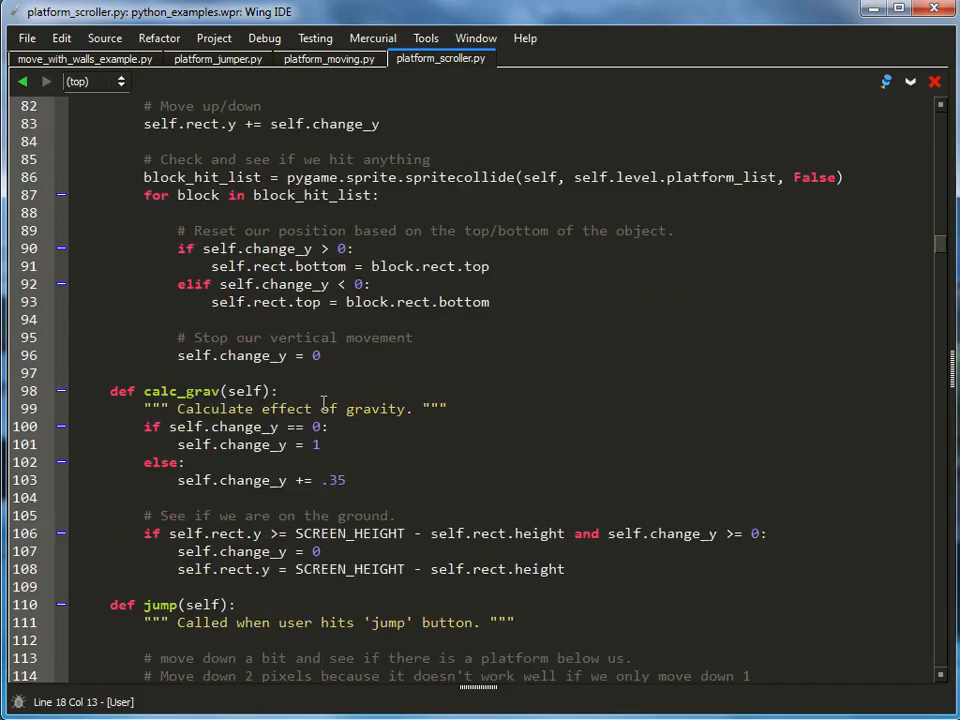
scroll("down", 3)
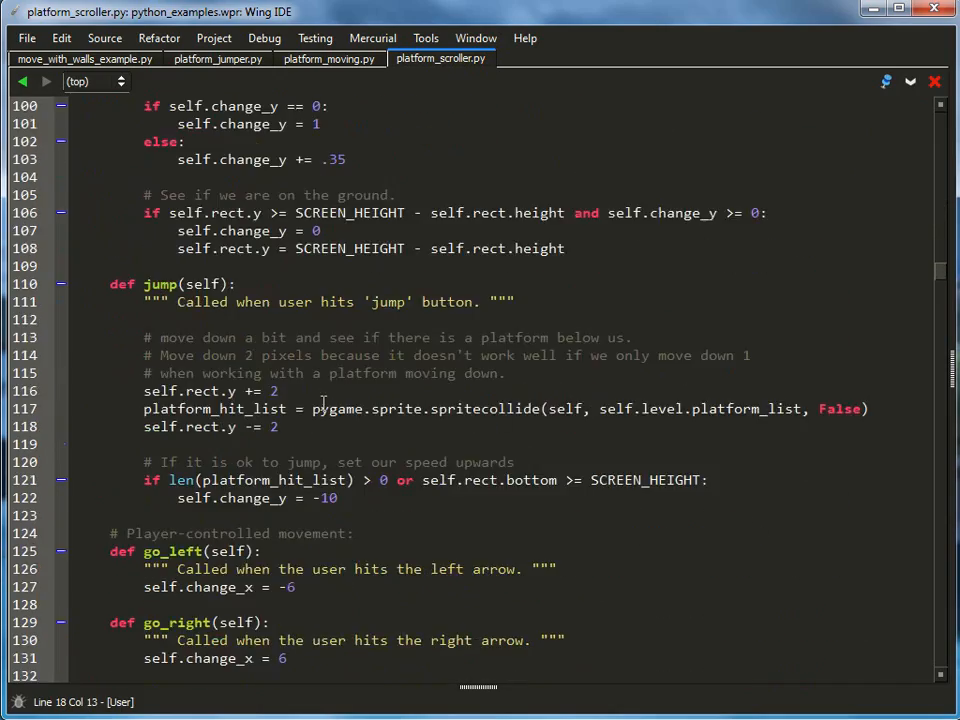
scroll("down", 3)
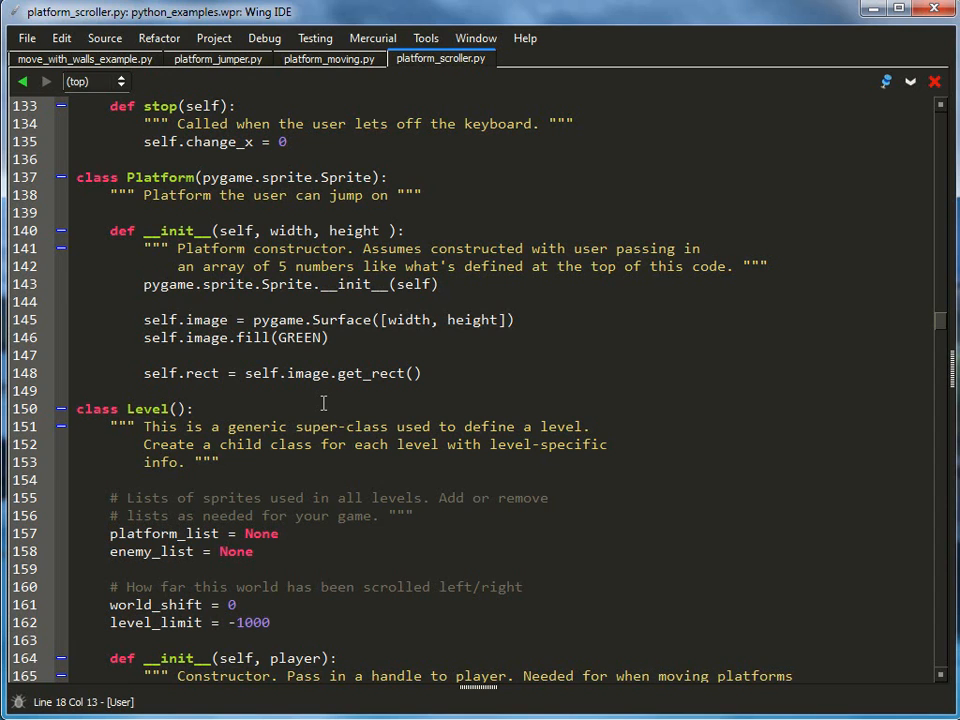
scroll("down", 3)
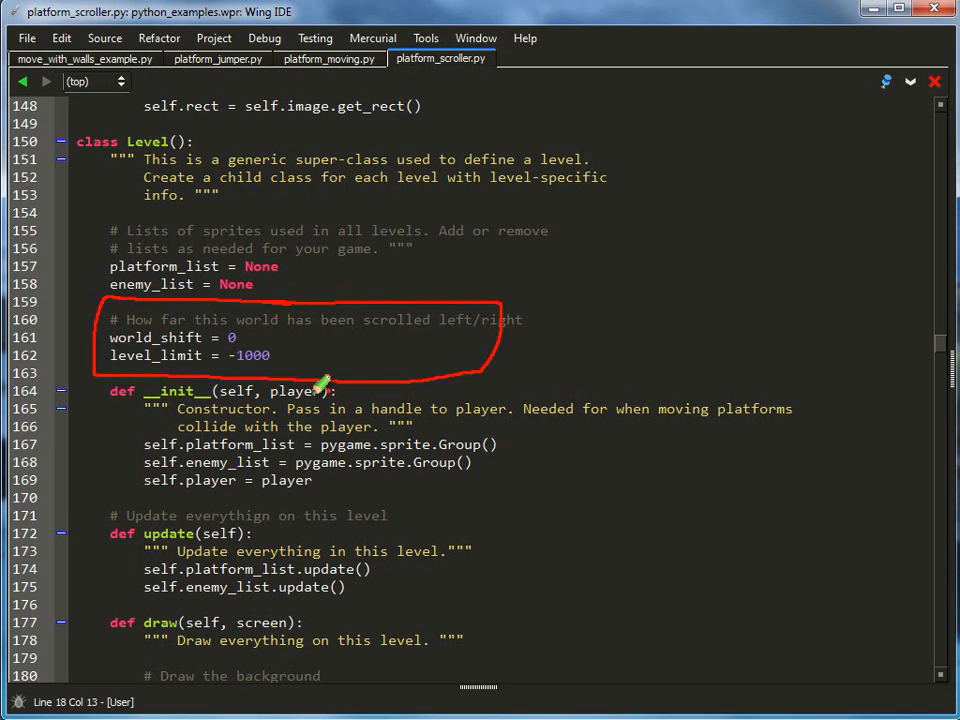
mouse_move(548, 112)
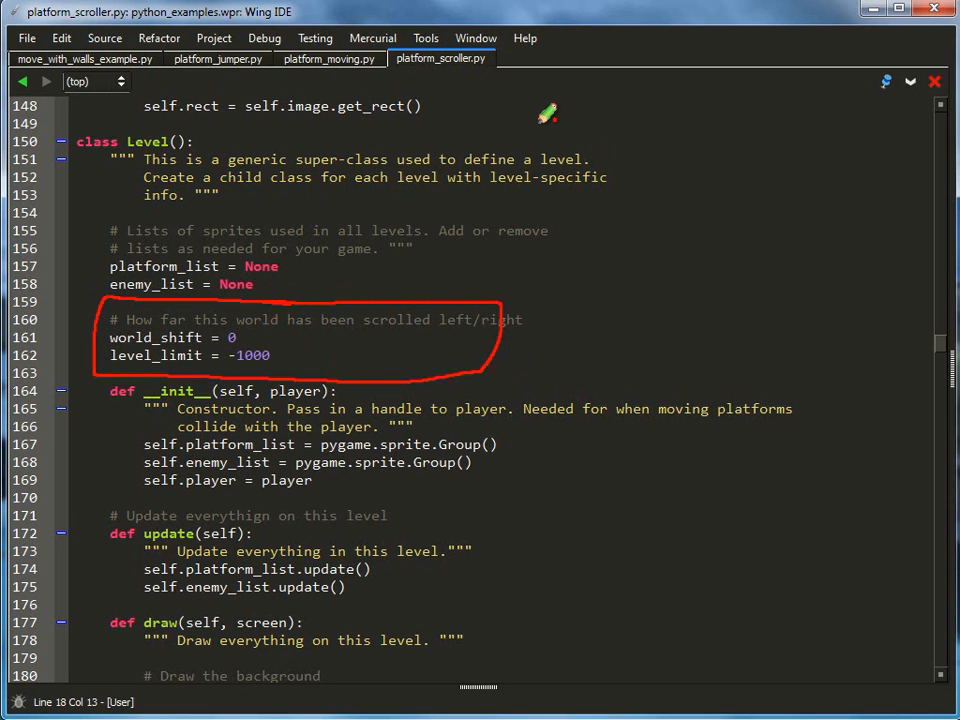
Sketch a screen box inside a longer level, labelled 500 and 1500.
left_click_drag(538, 110, 620, 228)
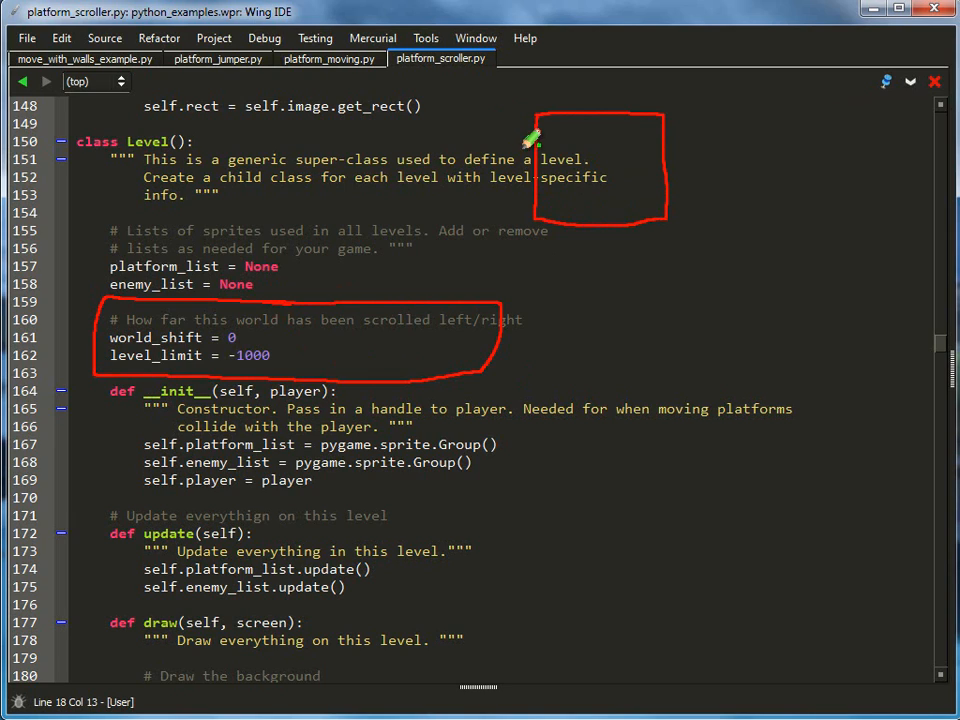
mouse_move(675, 107)
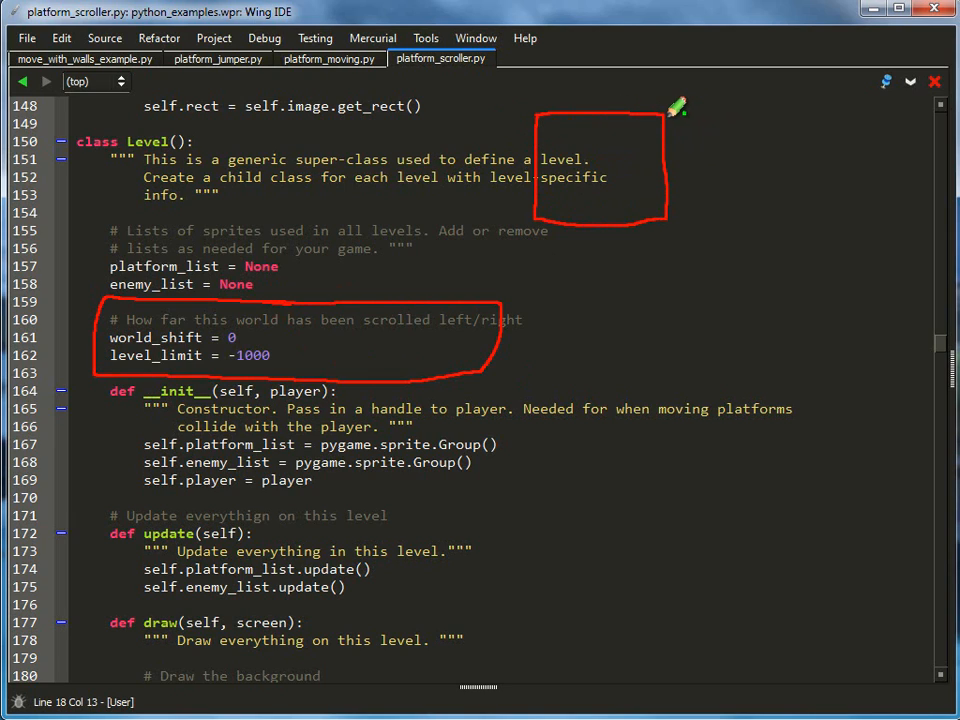
left_click_drag(672, 117, 878, 113)
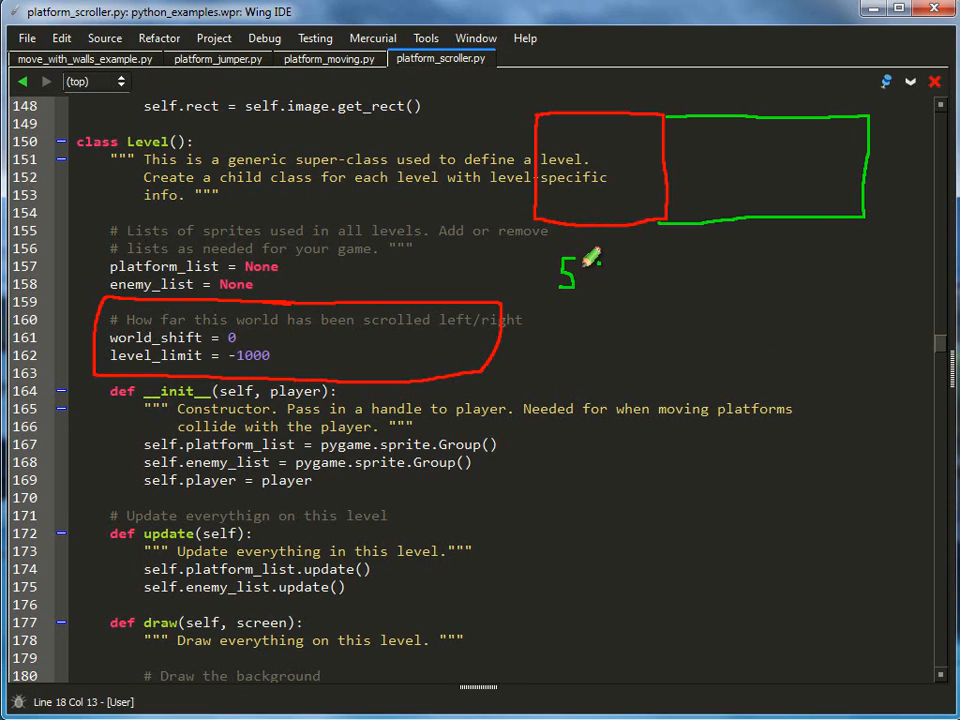
left_click_drag(565, 265, 590, 285)
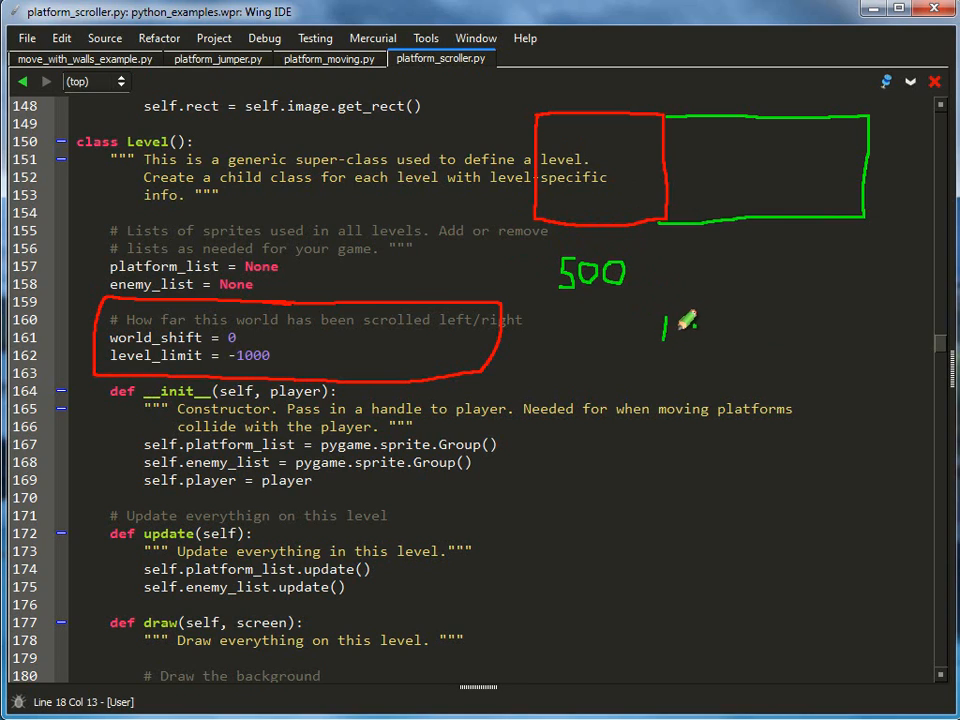
left_click_drag(665, 340, 695, 320)
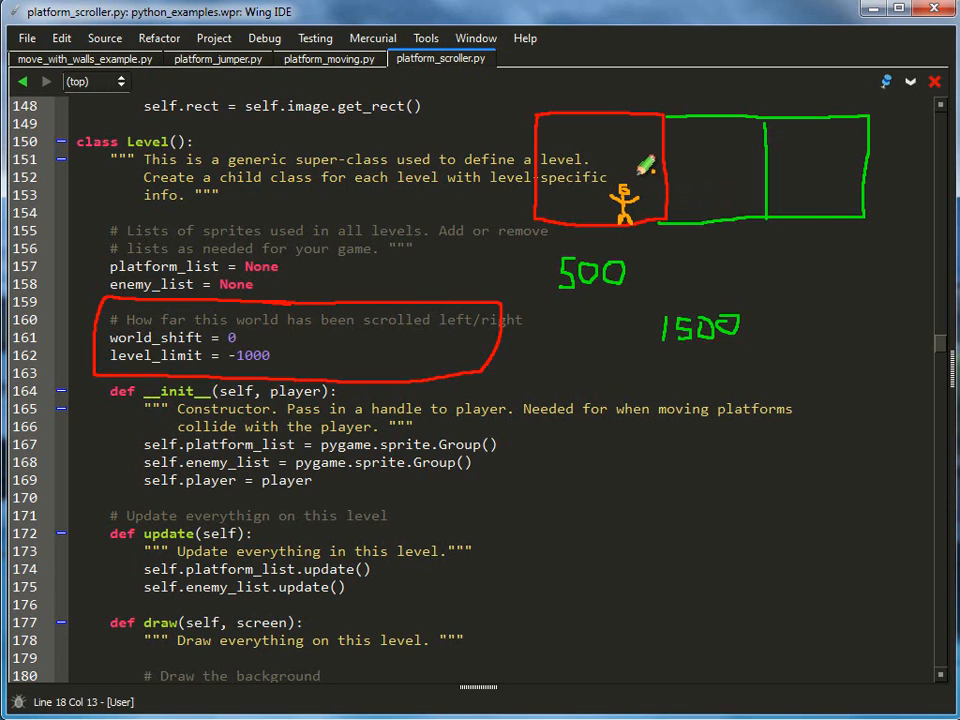
Draw player and world-shift arrows, label -200, and start sketching the shifted screen.
left_click_drag(630, 175, 680, 175)
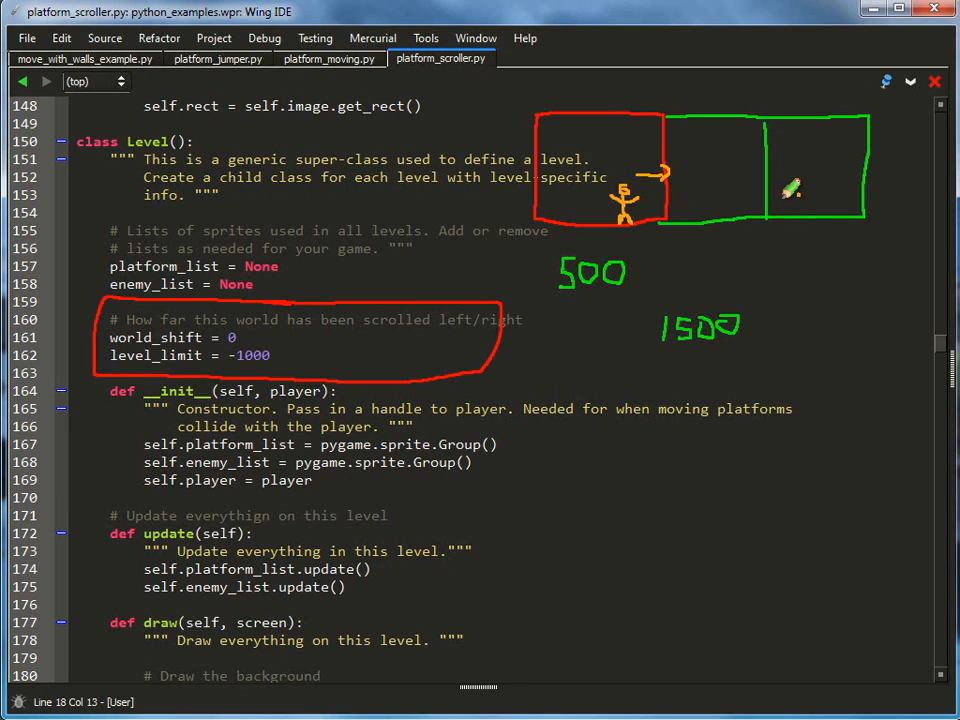
mouse_move(785, 227)
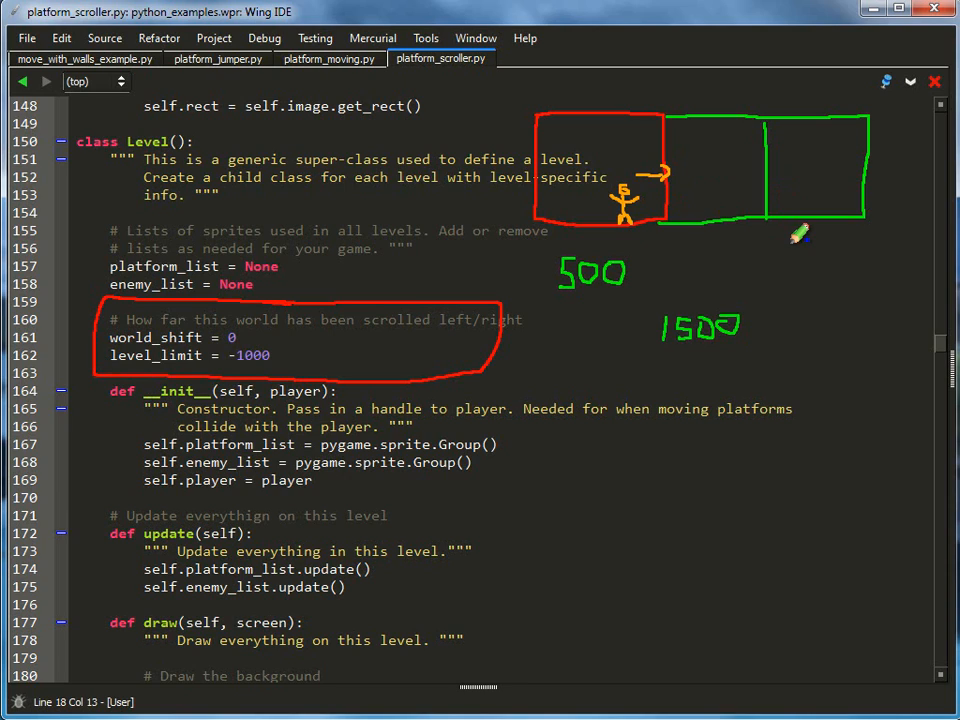
left_click_drag(665, 240, 795, 240)
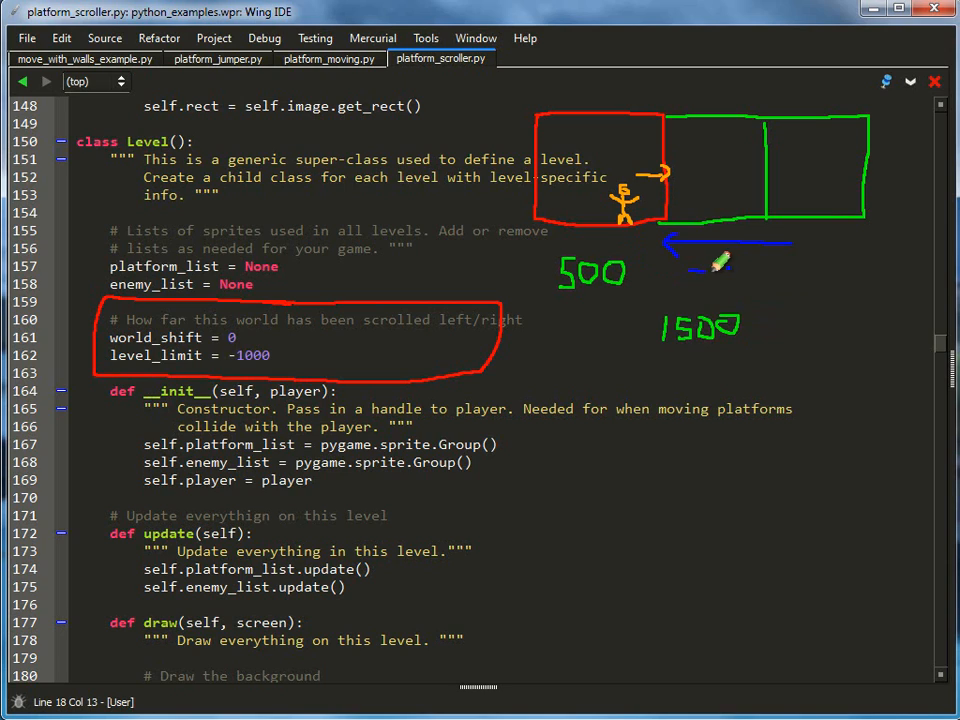
left_click_drag(720, 268, 735, 285)
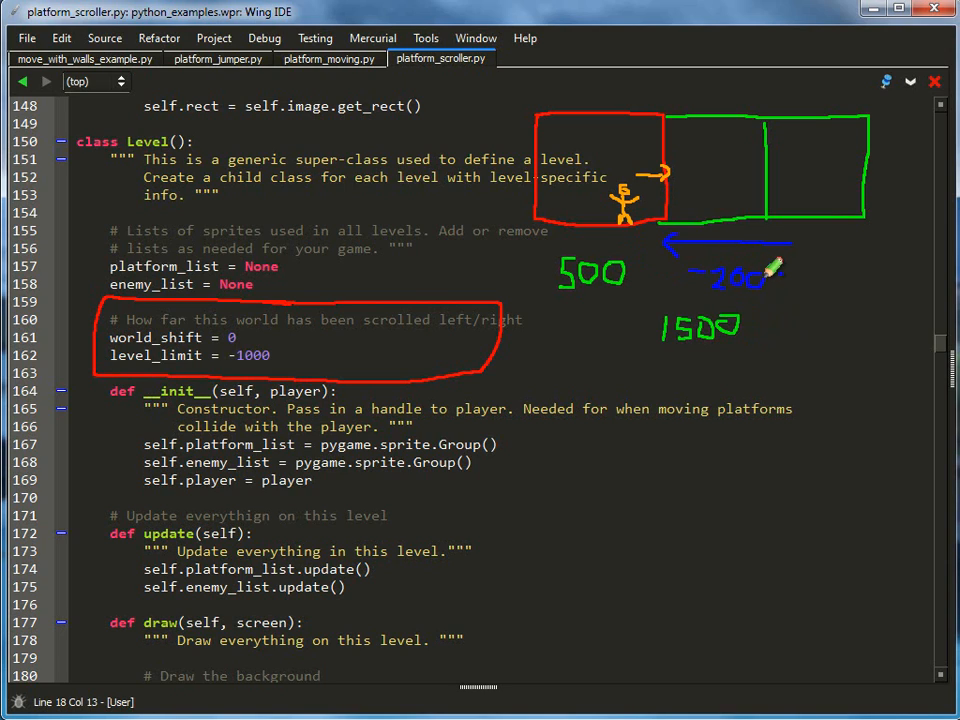
mouse_move(585, 375)
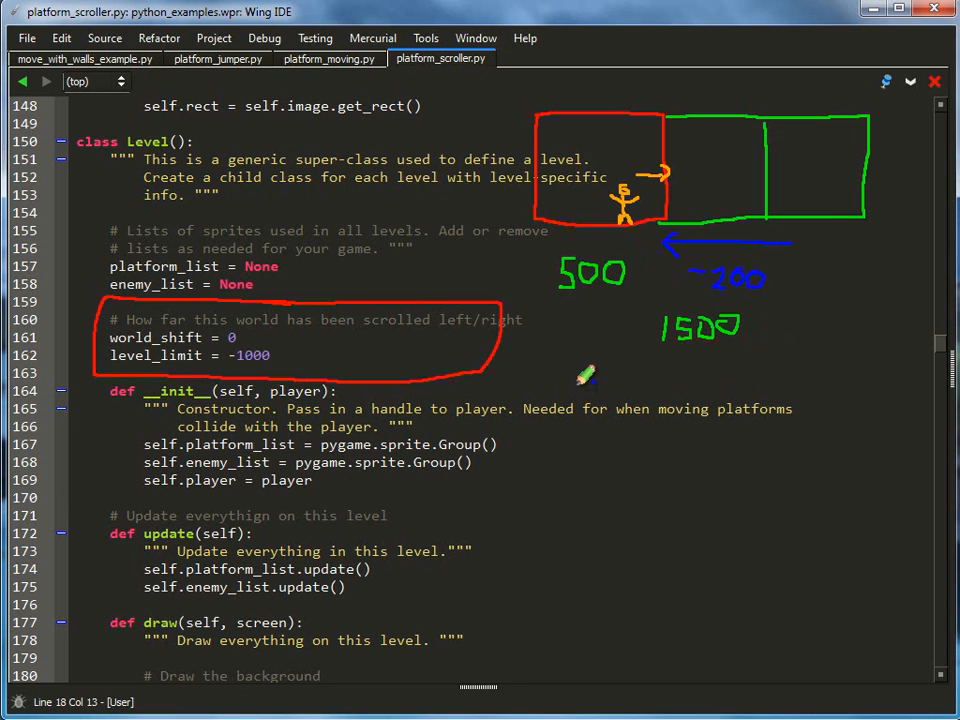
mouse_move(615, 375)
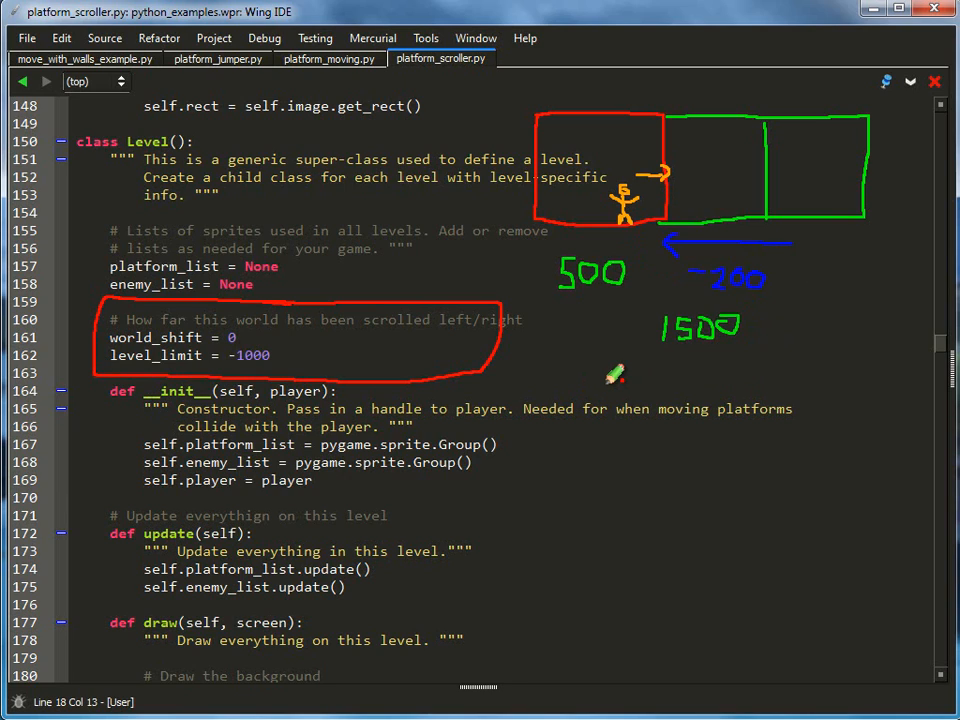
left_click_drag(608, 375, 678, 372)
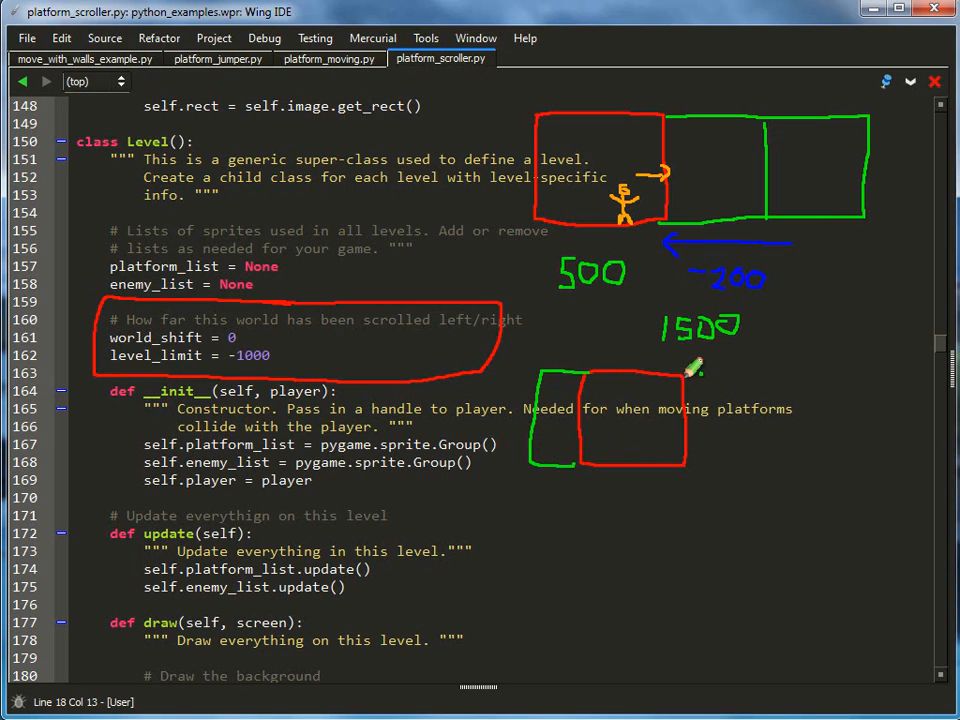
Extend the second sketch's level box to the right.
left_click_drag(692, 372, 832, 478)
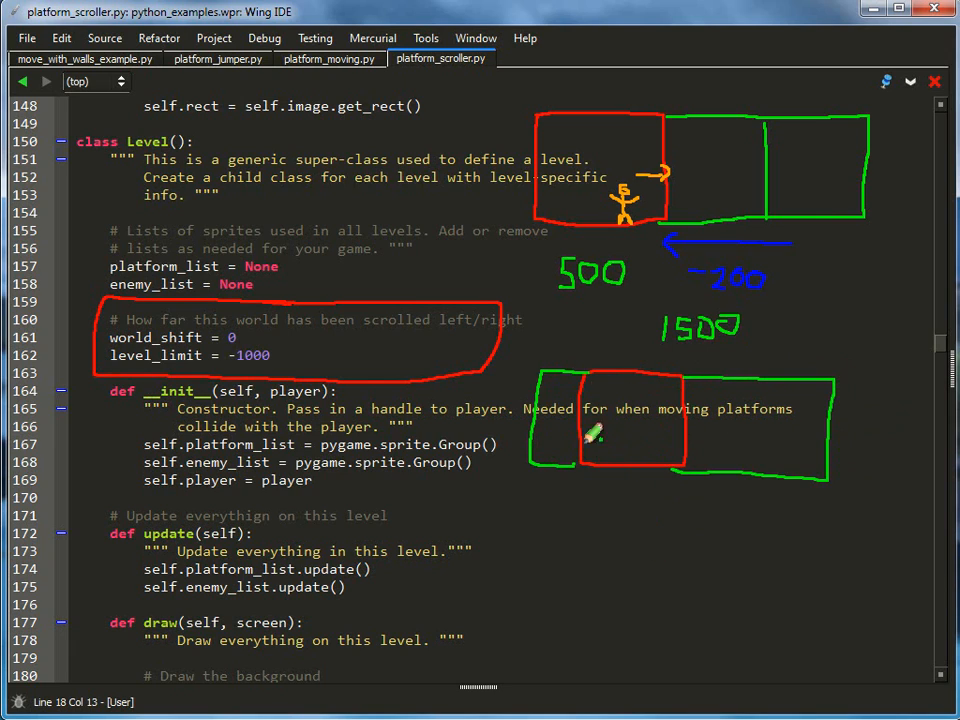
mouse_move(680, 433)
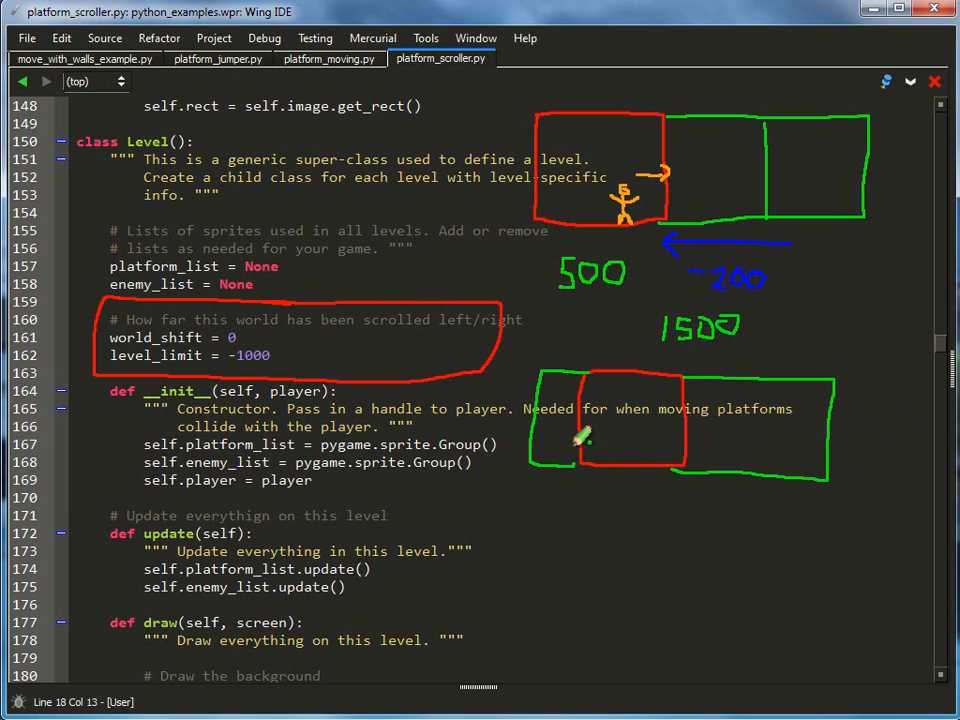
mouse_move(705, 425)
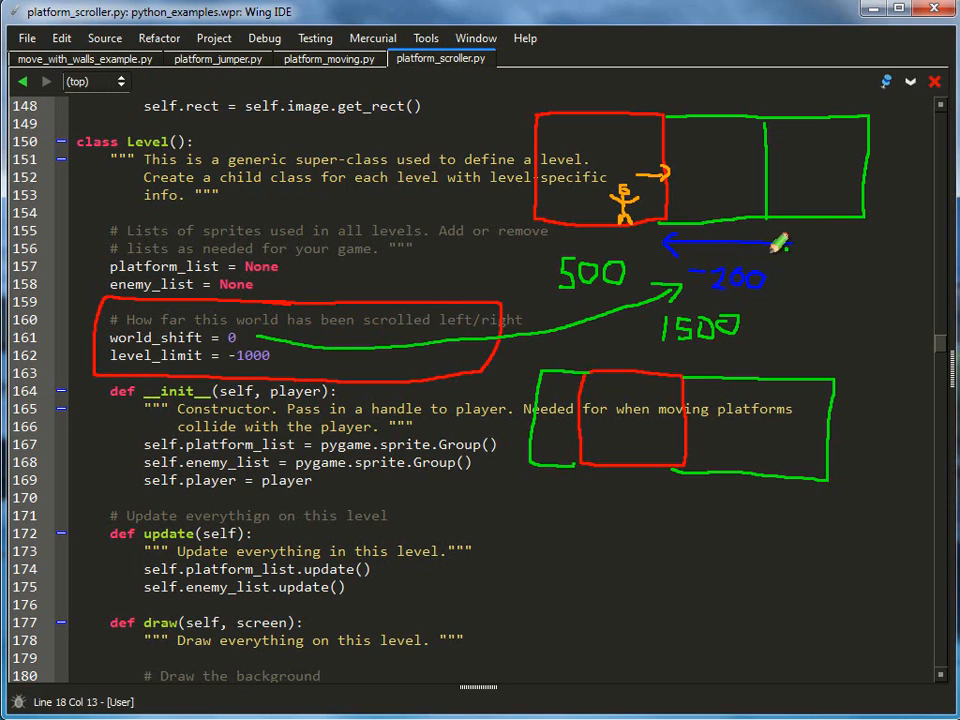
mouse_move(790, 273)
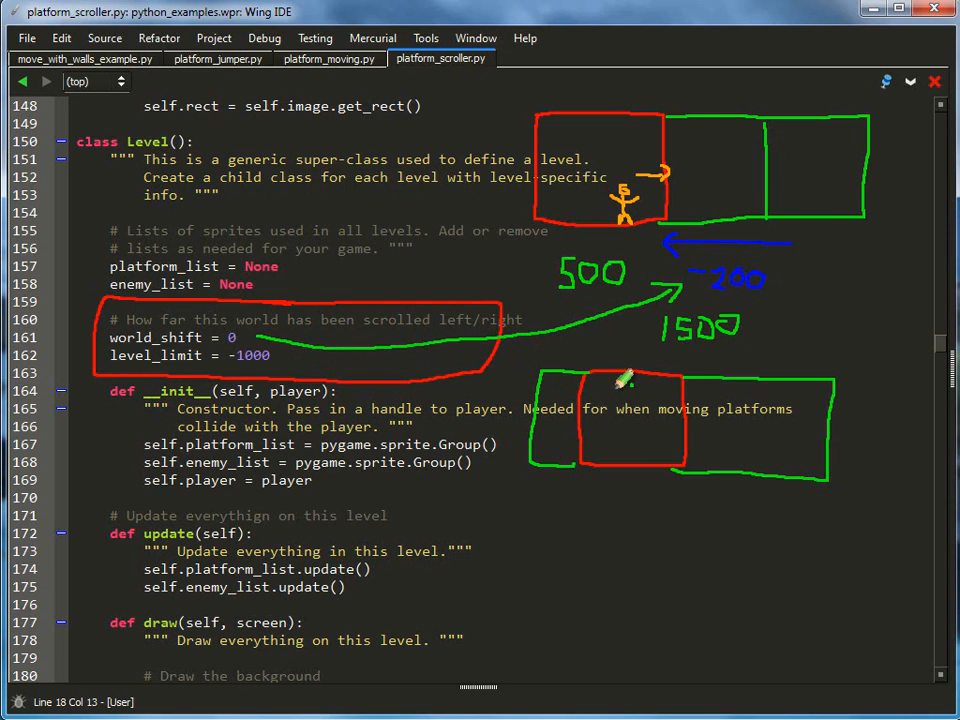
mouse_move(585, 553)
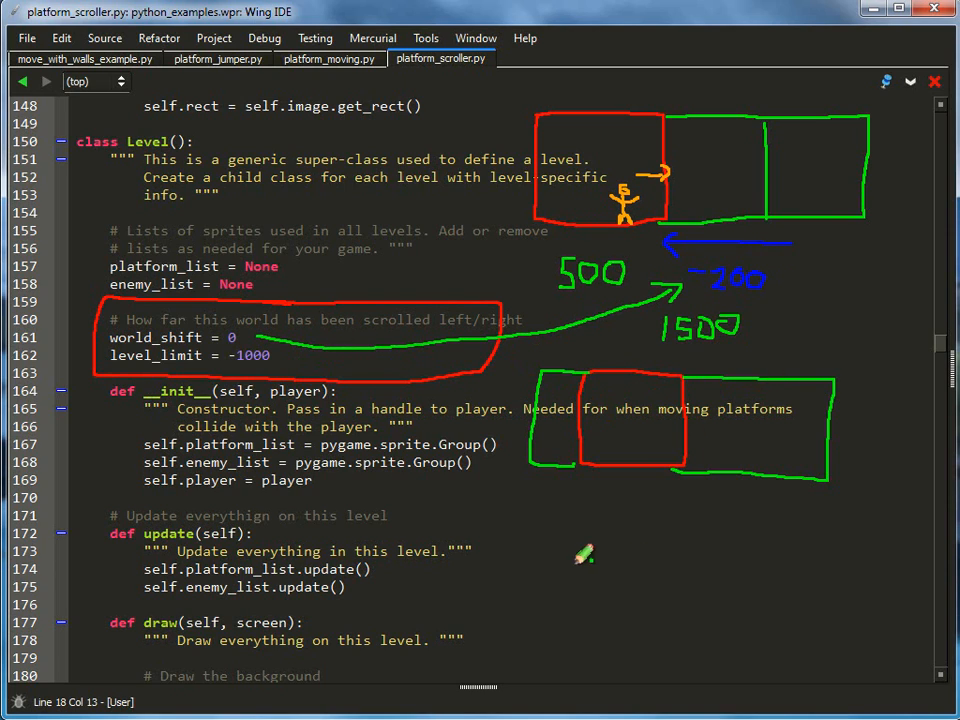
Draw the long green box outlining the second level.
left_click_drag(525, 530, 830, 605)
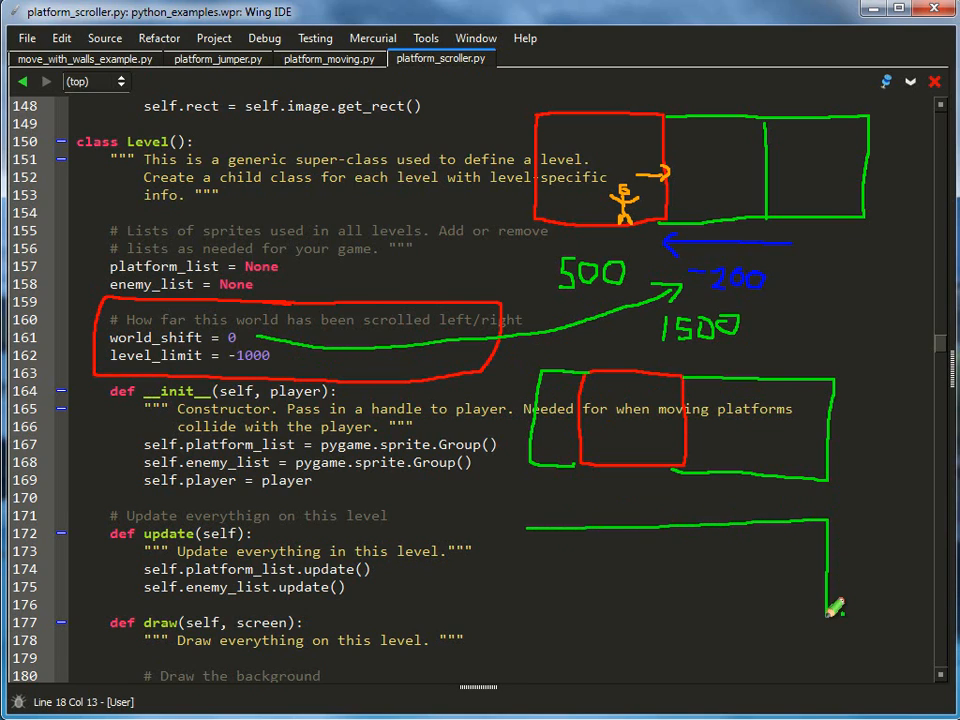
left_click_drag(535, 508, 835, 625)
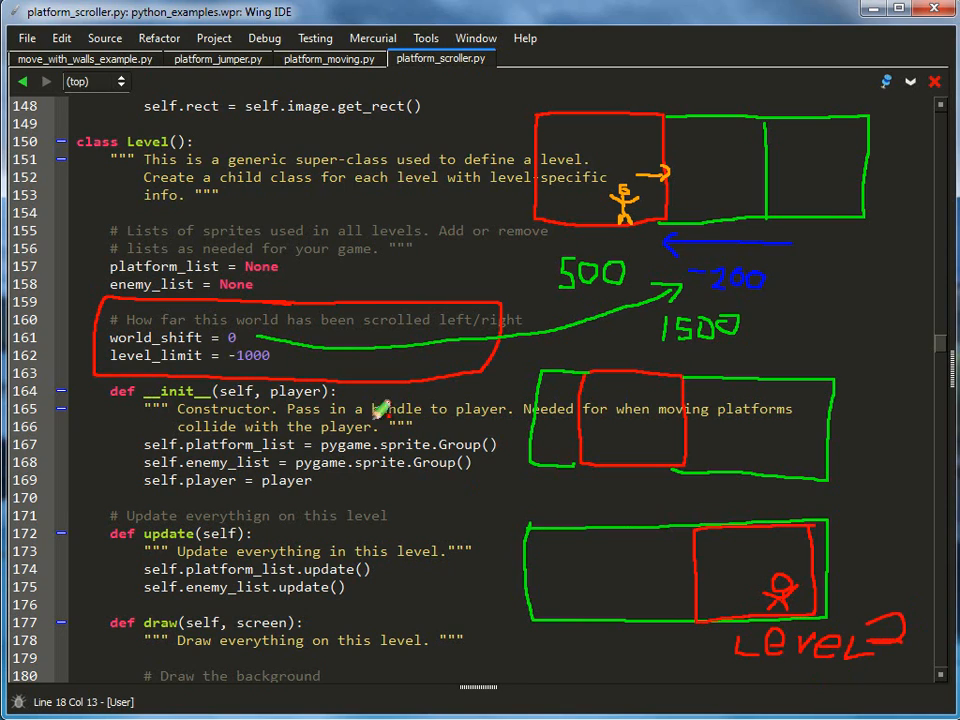
mouse_move(820, 497)
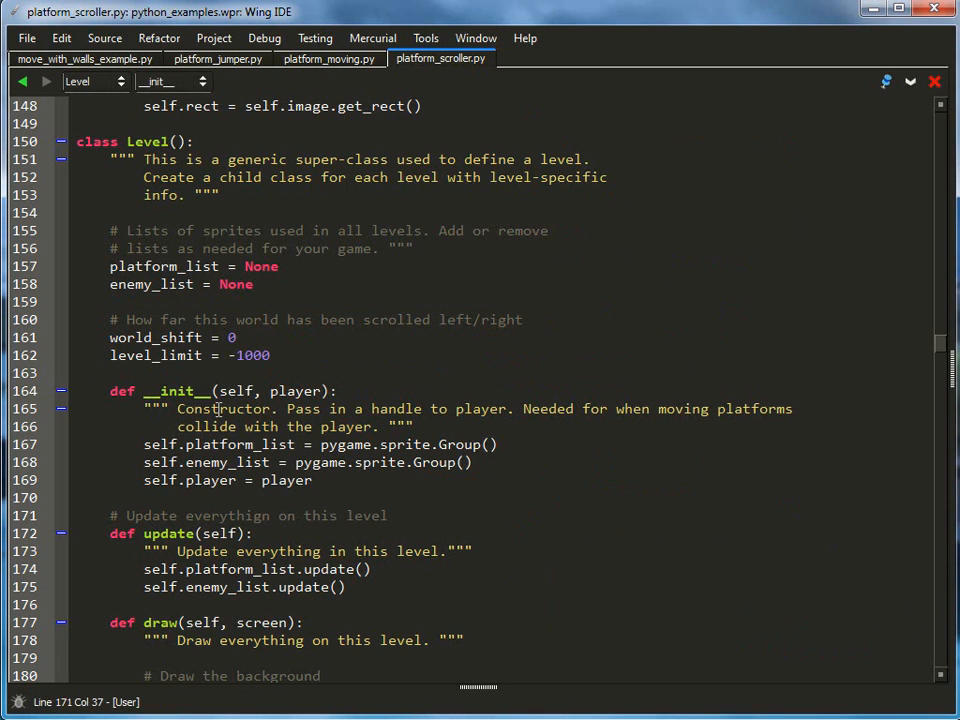
Scroll down to the shift_world method.
scroll("down", 3)
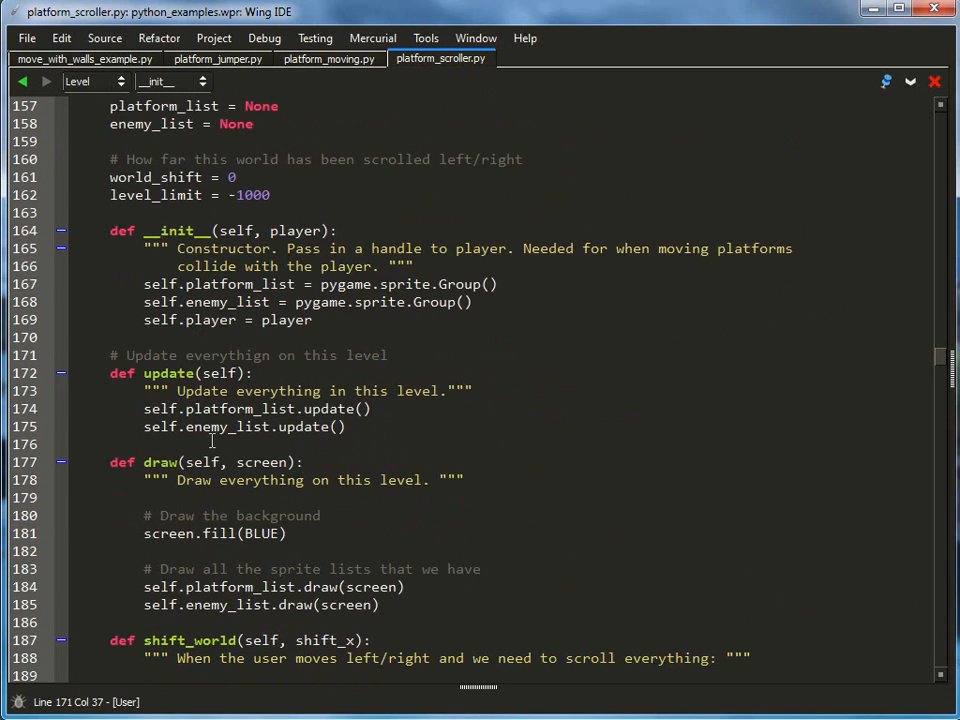
scroll("down", 3)
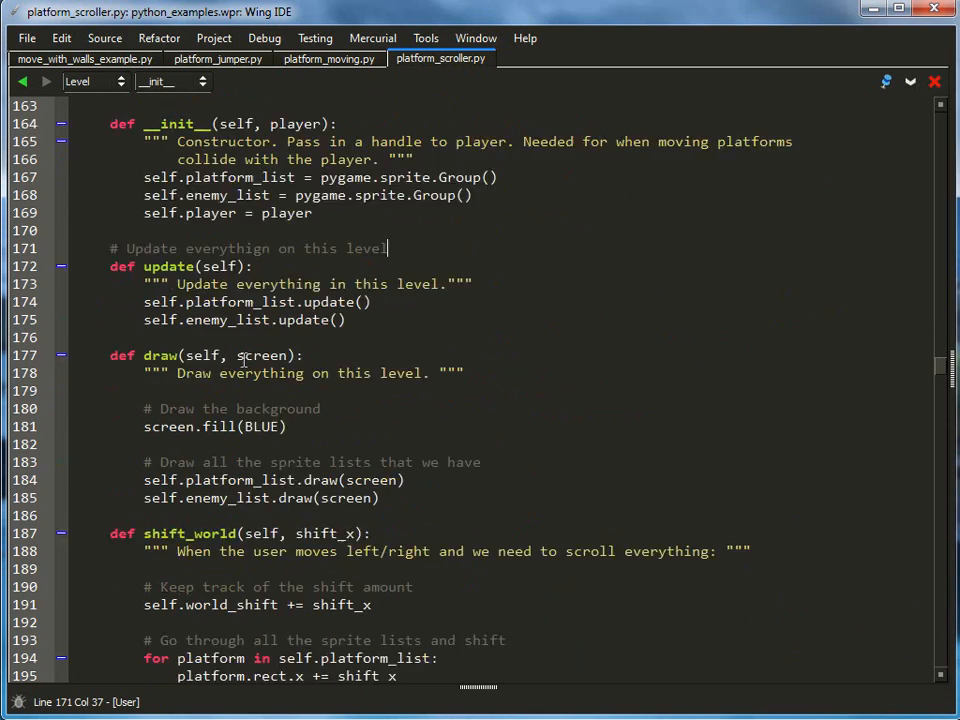
scroll("down", 3)
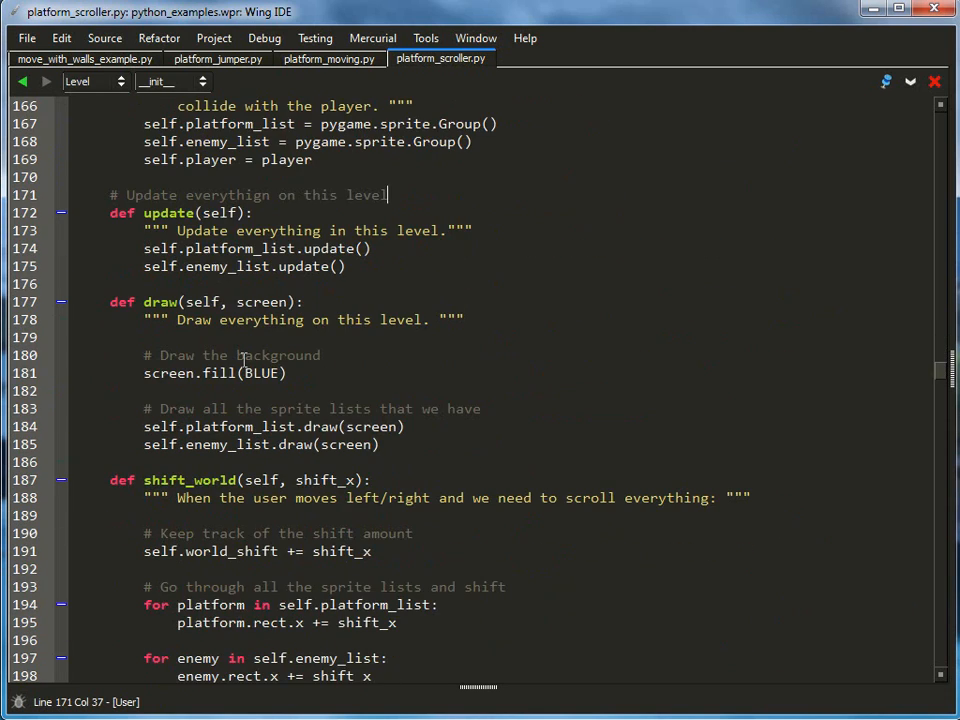
scroll("down", 3)
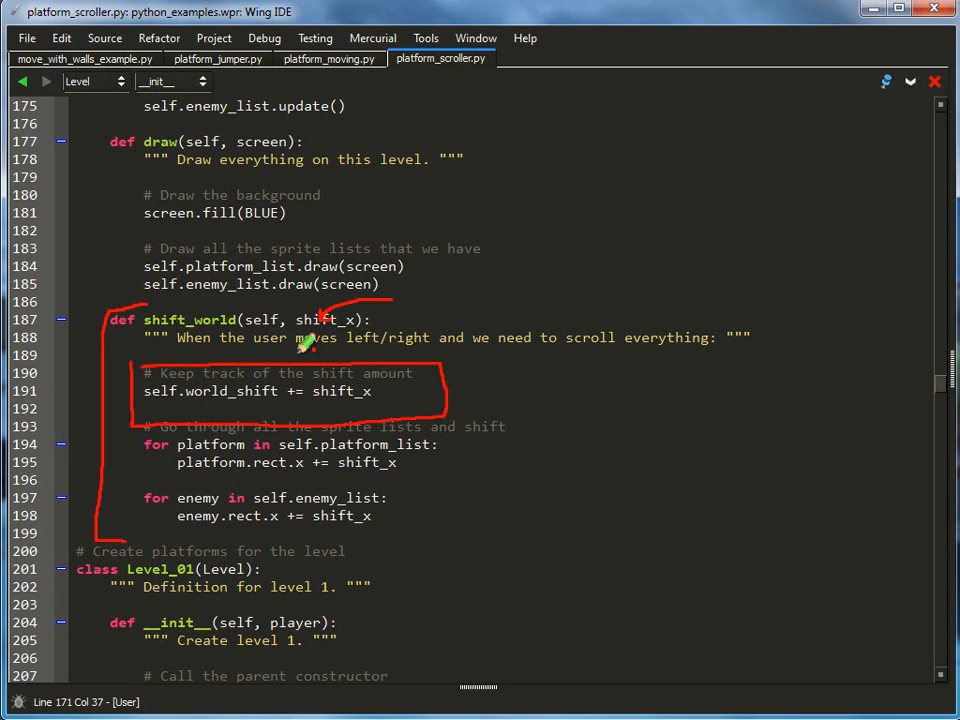
mouse_move(365, 475)
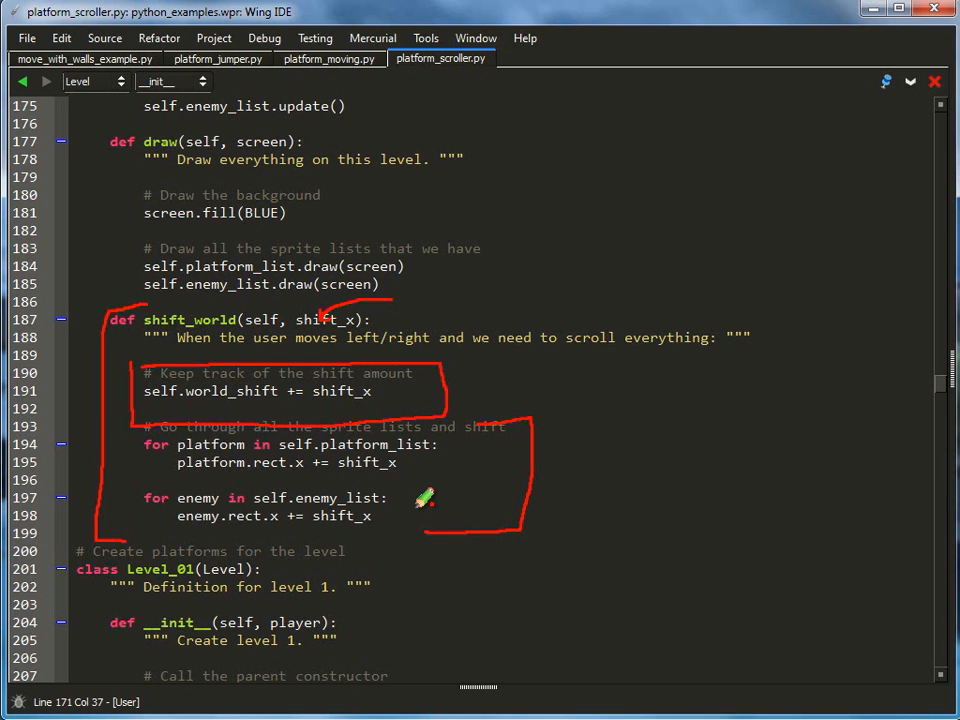
mouse_move(717, 336)
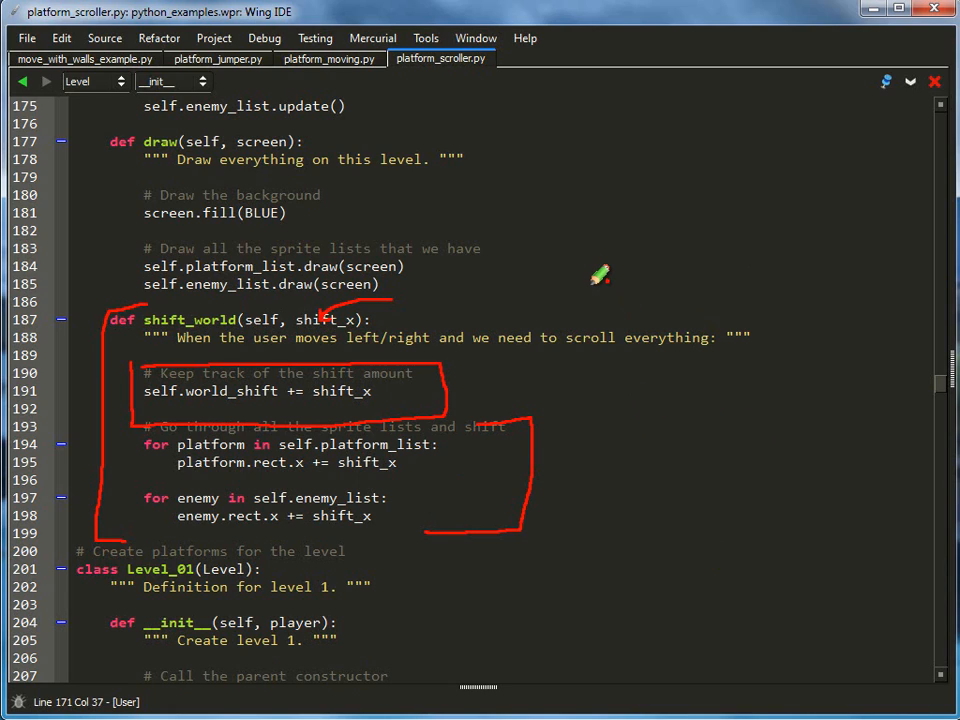
mouse_move(345, 413)
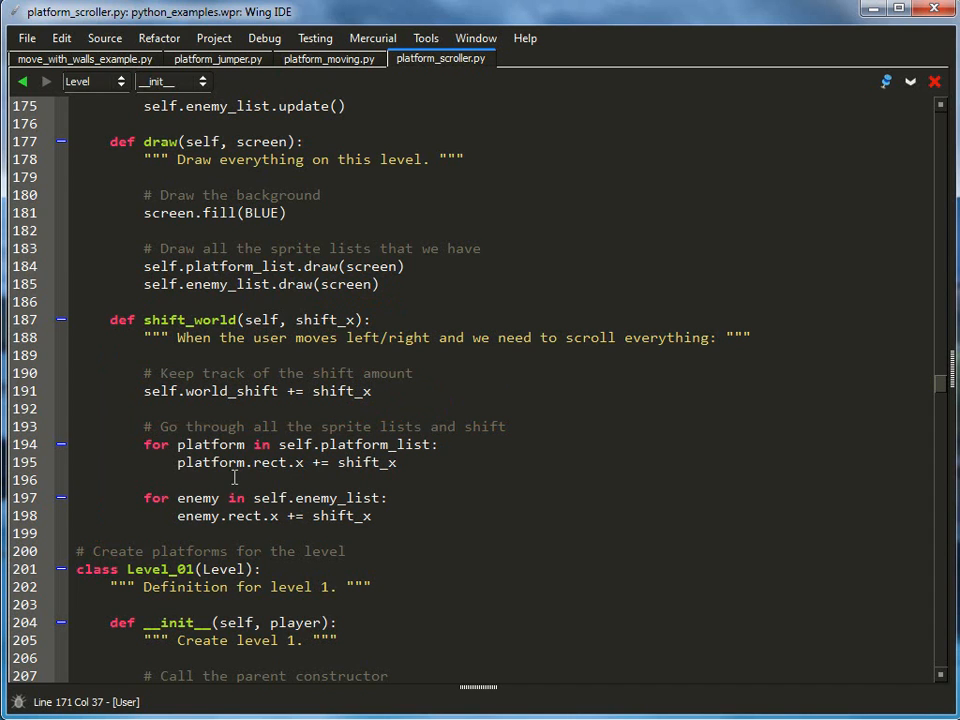
Scroll through the Level_01 and Level_02 classes.
scroll("down", 3)
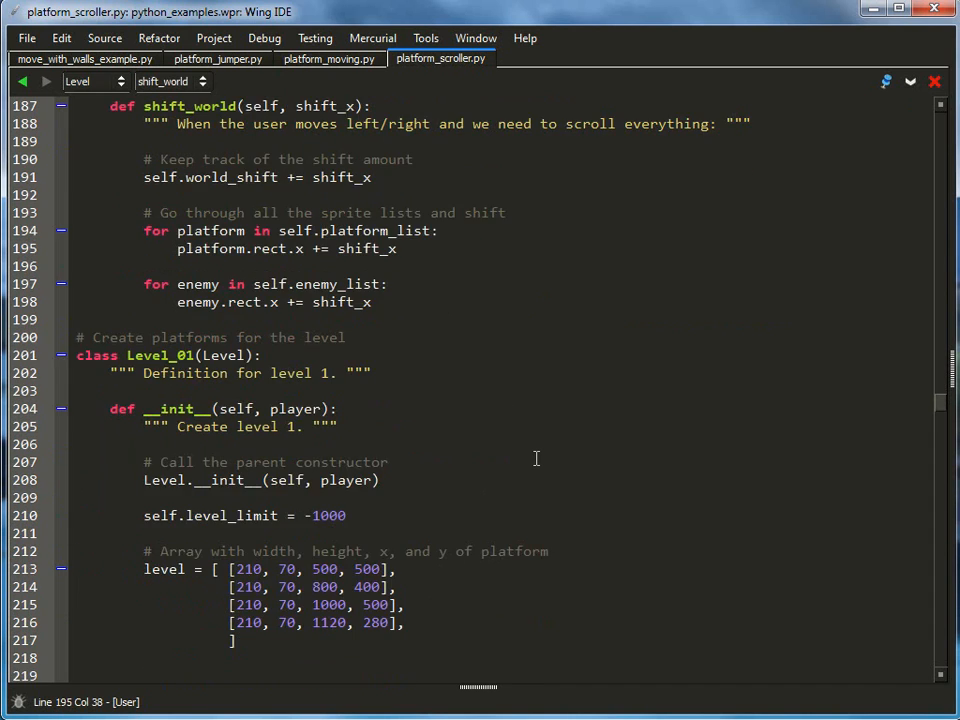
scroll("down", 3)
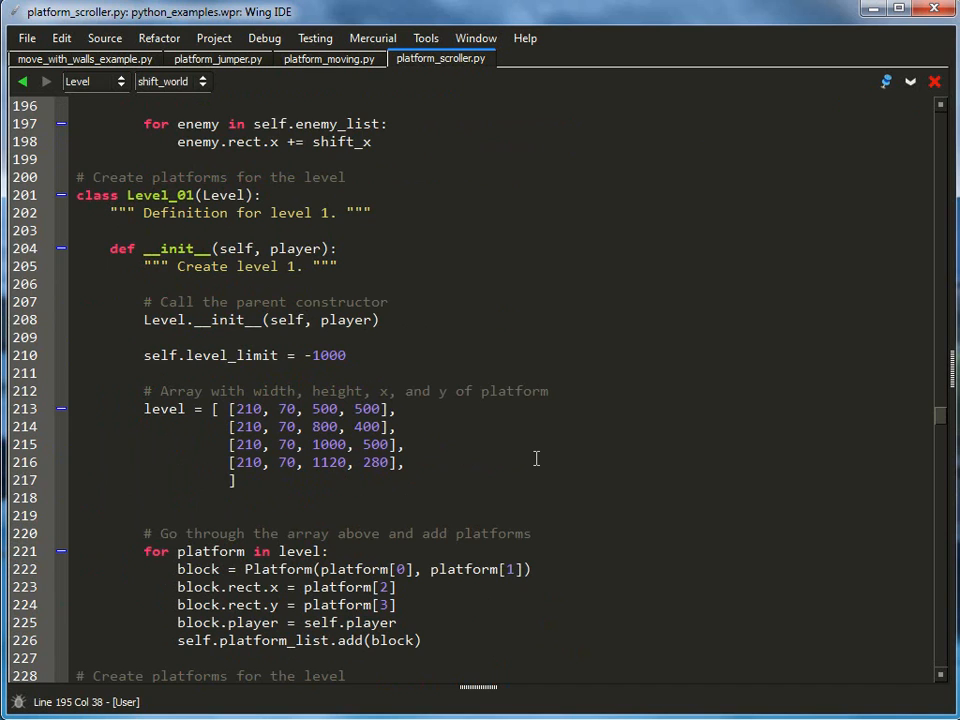
scroll("down", 3)
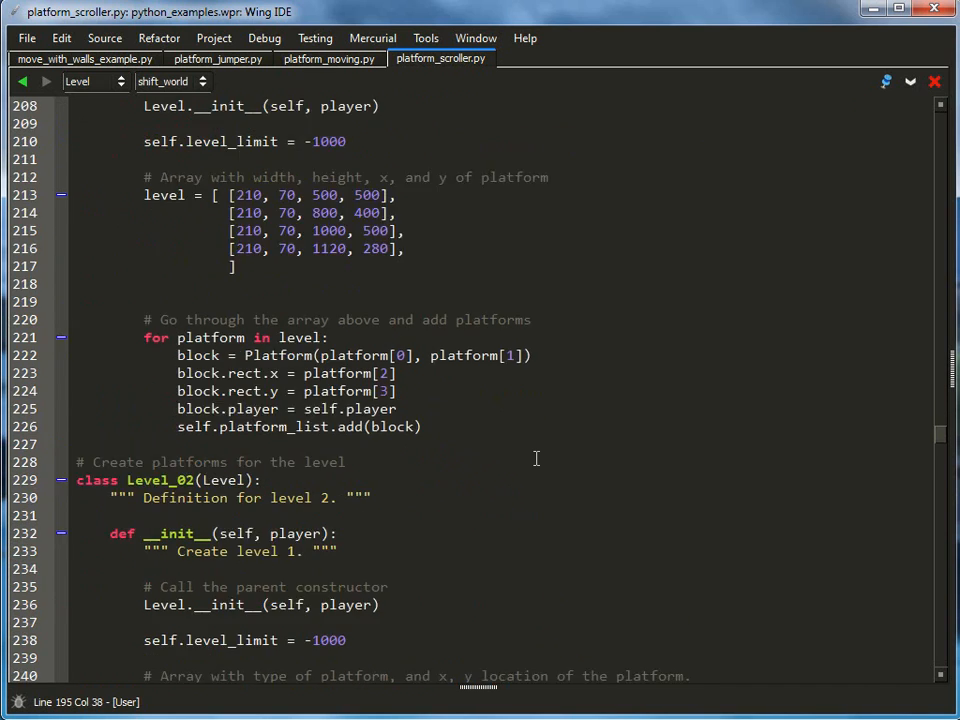
scroll("down", 3)
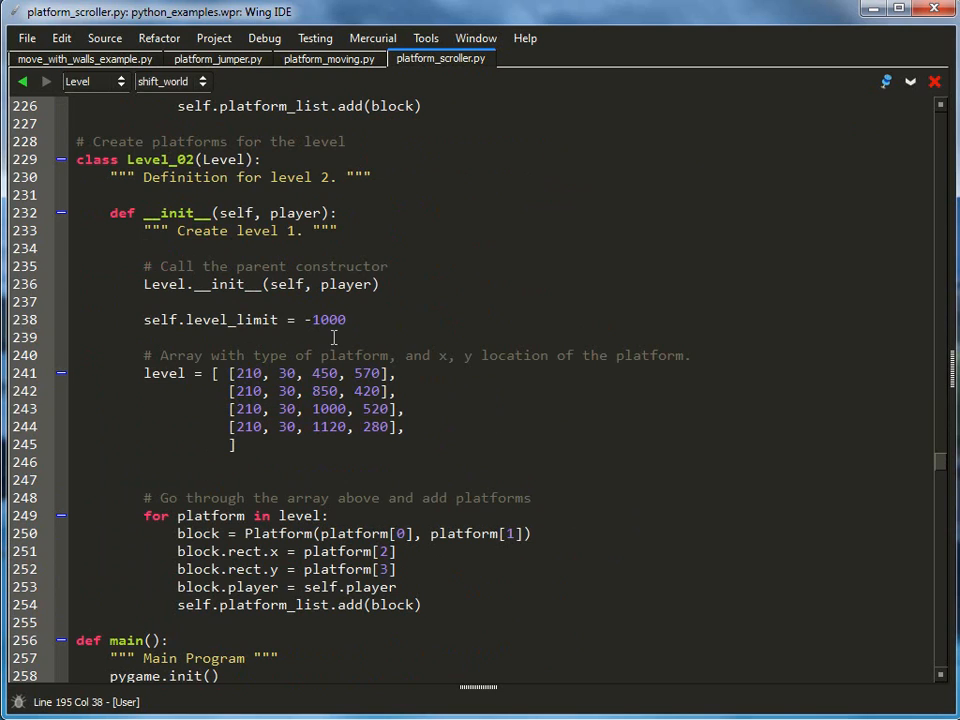
mouse_move(340, 450)
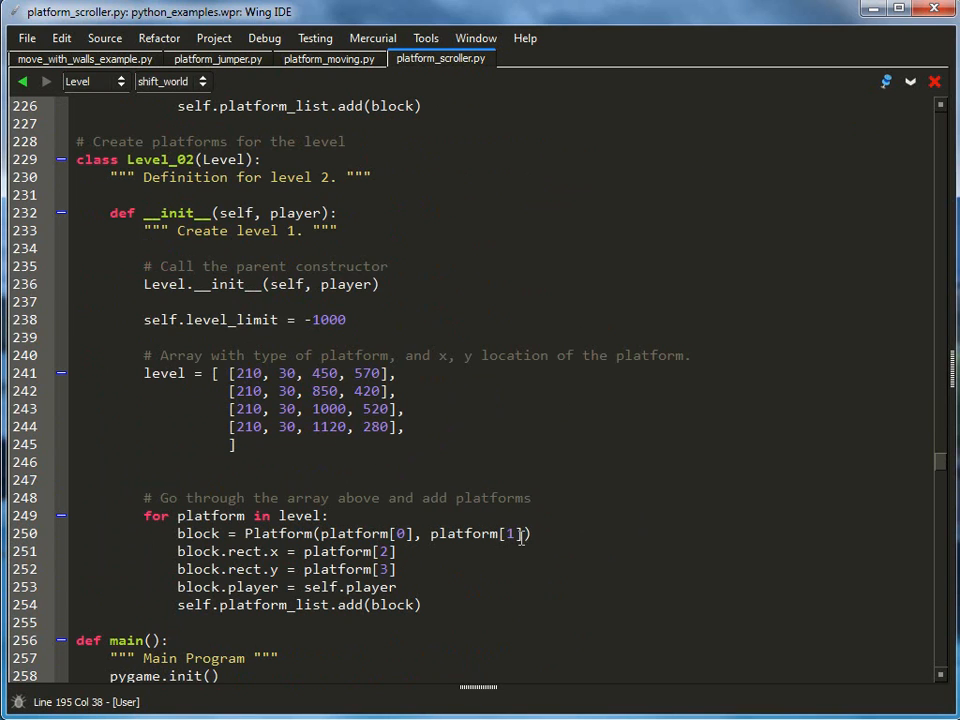
scroll("up", 3)
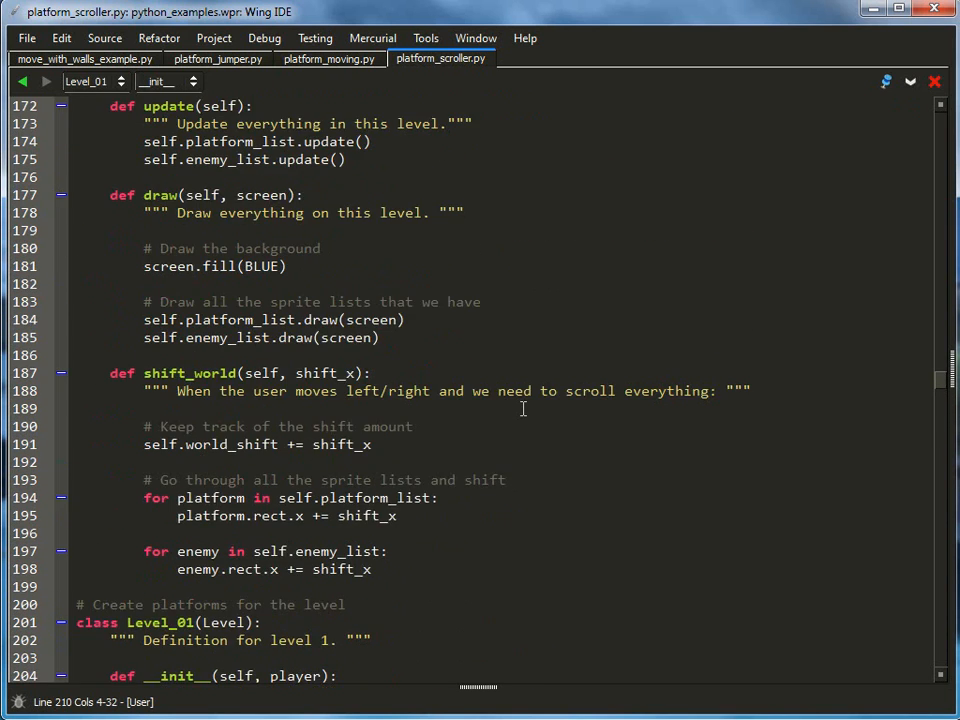
Delete the base class's level_limit = -1000 line and close the test game window.
scroll("up", 3)
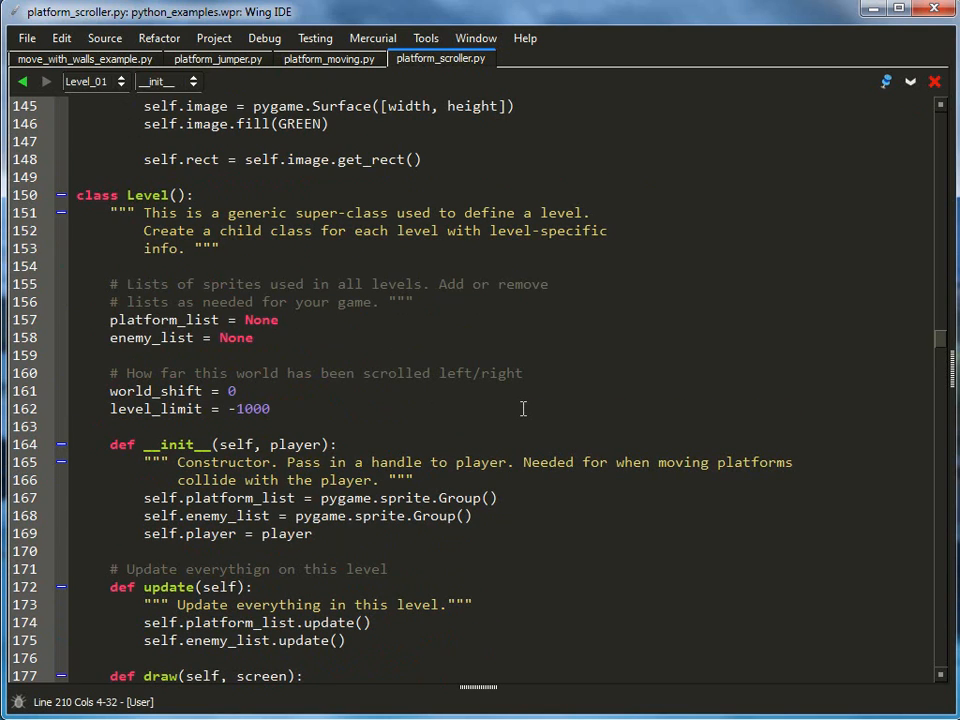
left_click(269, 408)
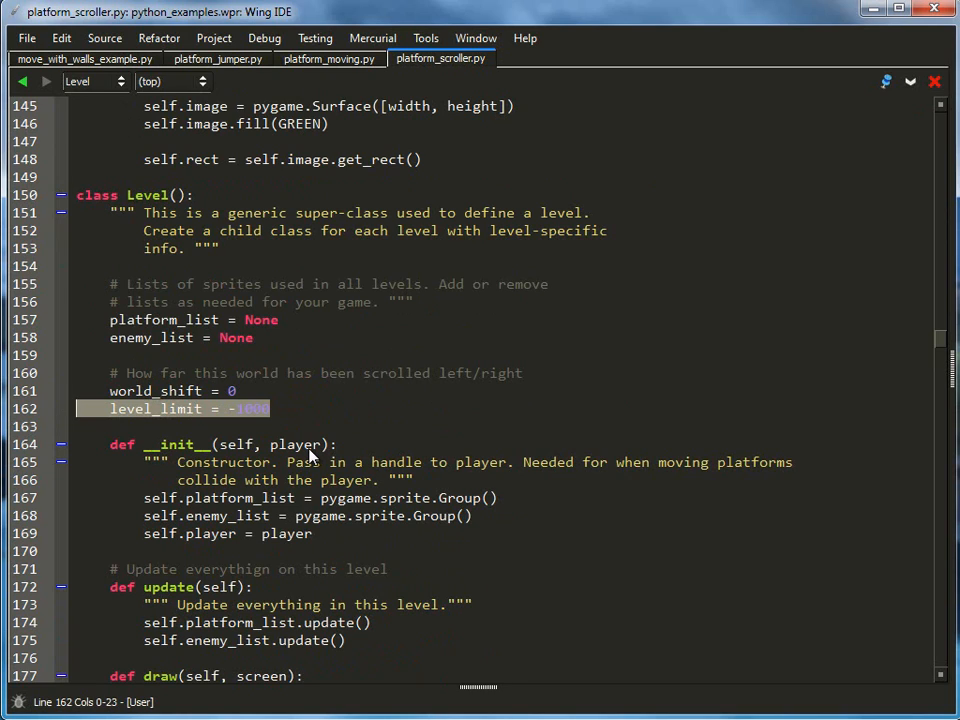
key("Delete")
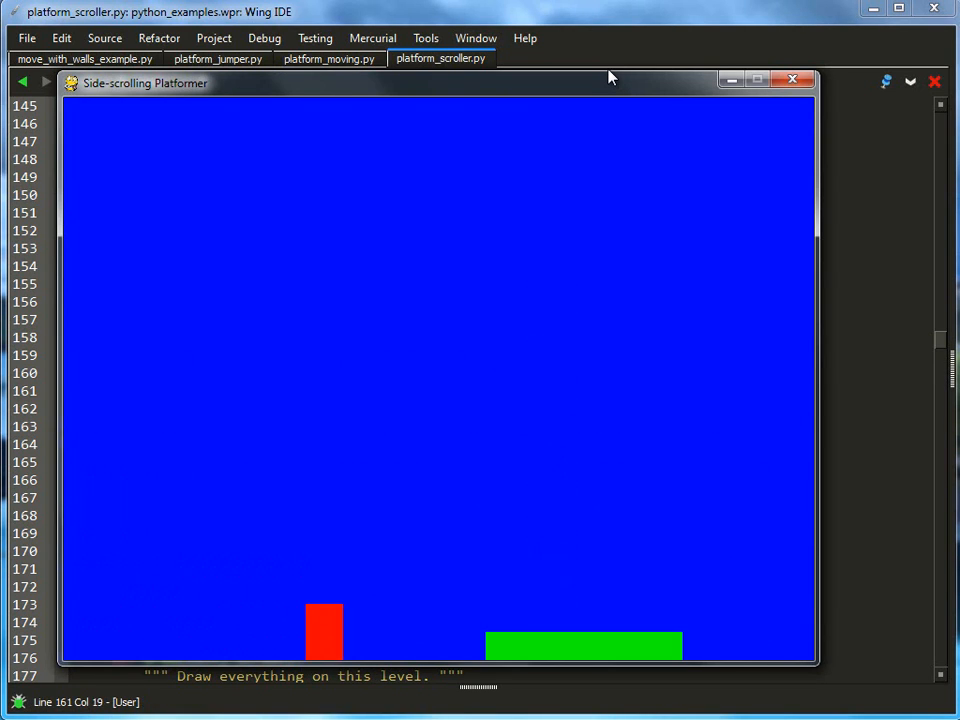
left_click(792, 80)
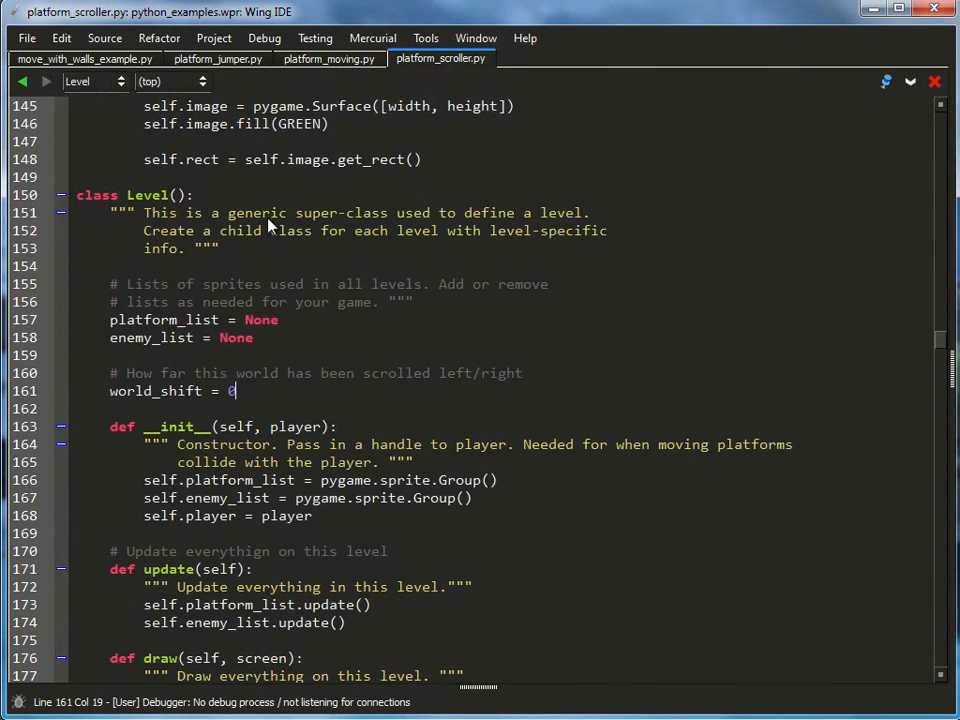
mouse_move(328, 58)
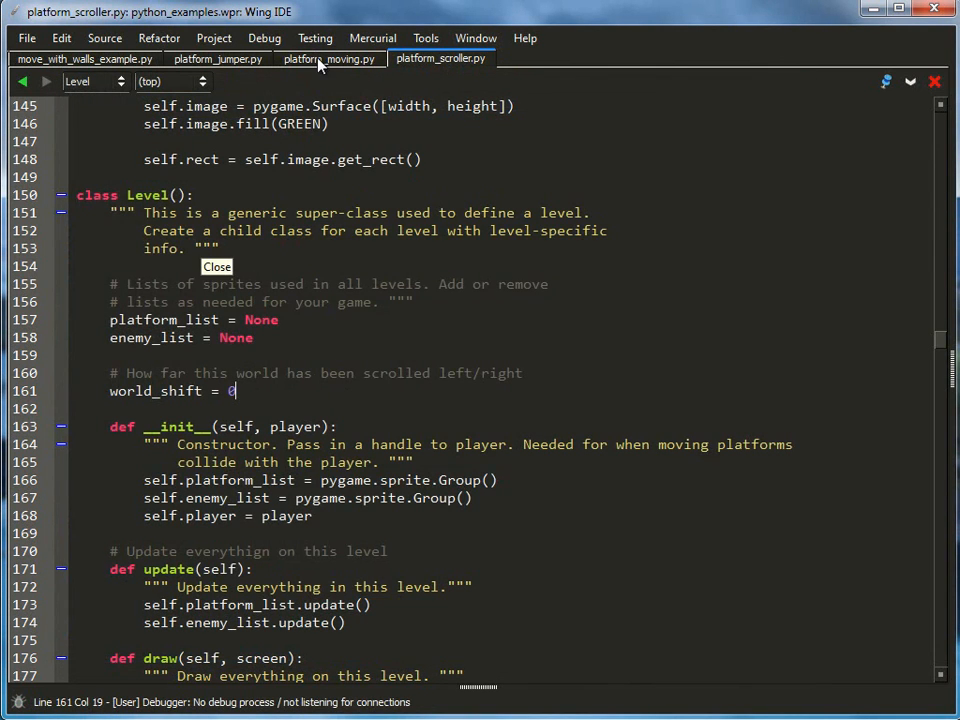
Scroll down to main(), where level_list is created and Level_01 and Level_02 are appended.
scroll("down", 3)
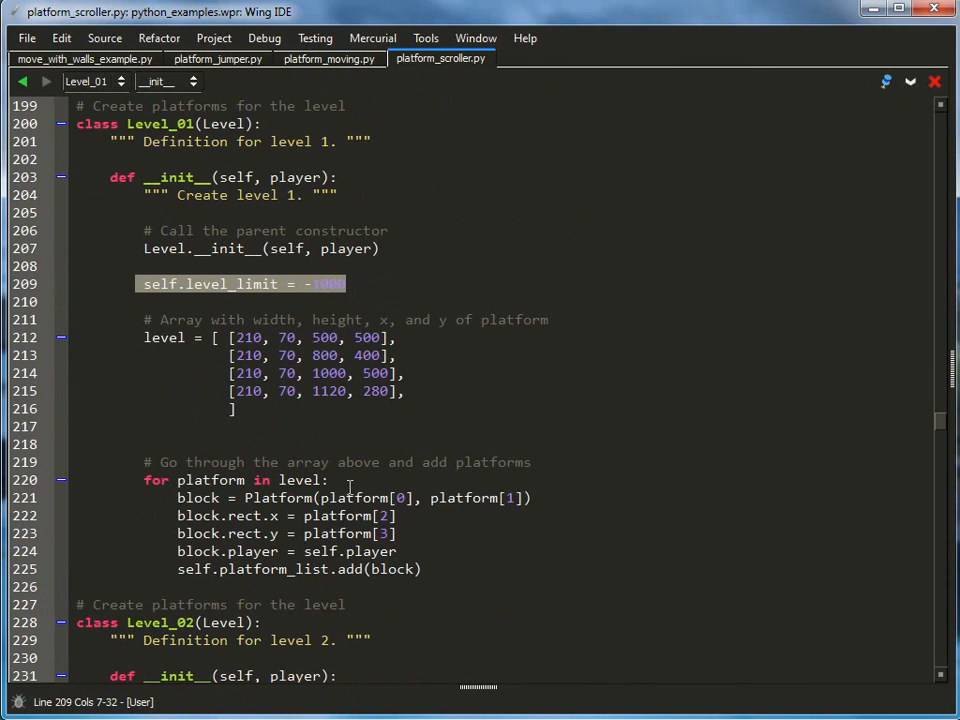
scroll("down", 3)
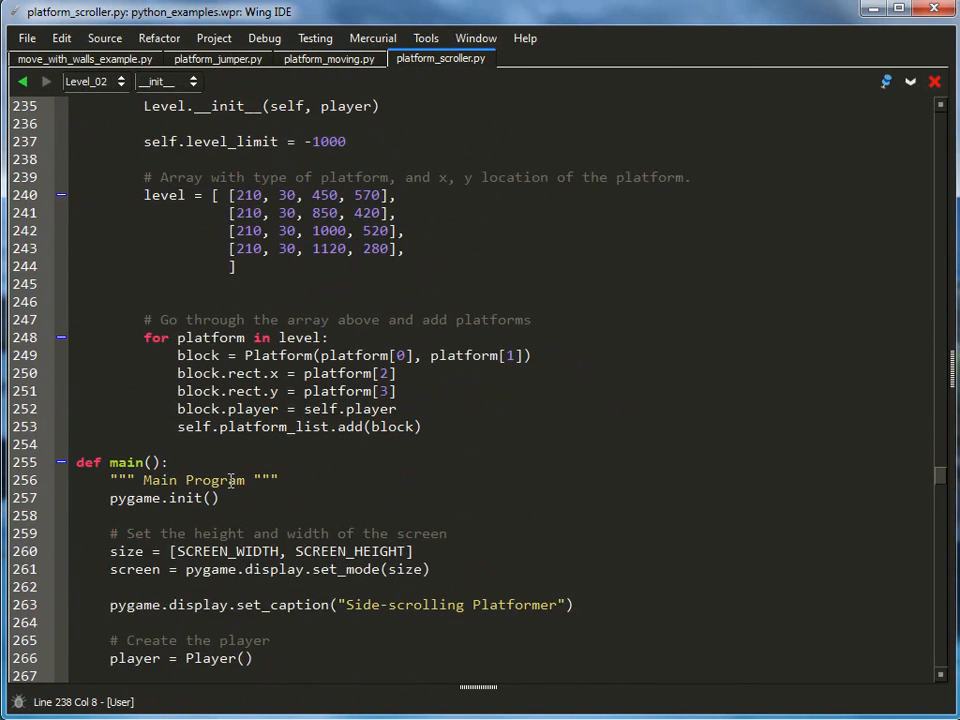
scroll("down", 3)
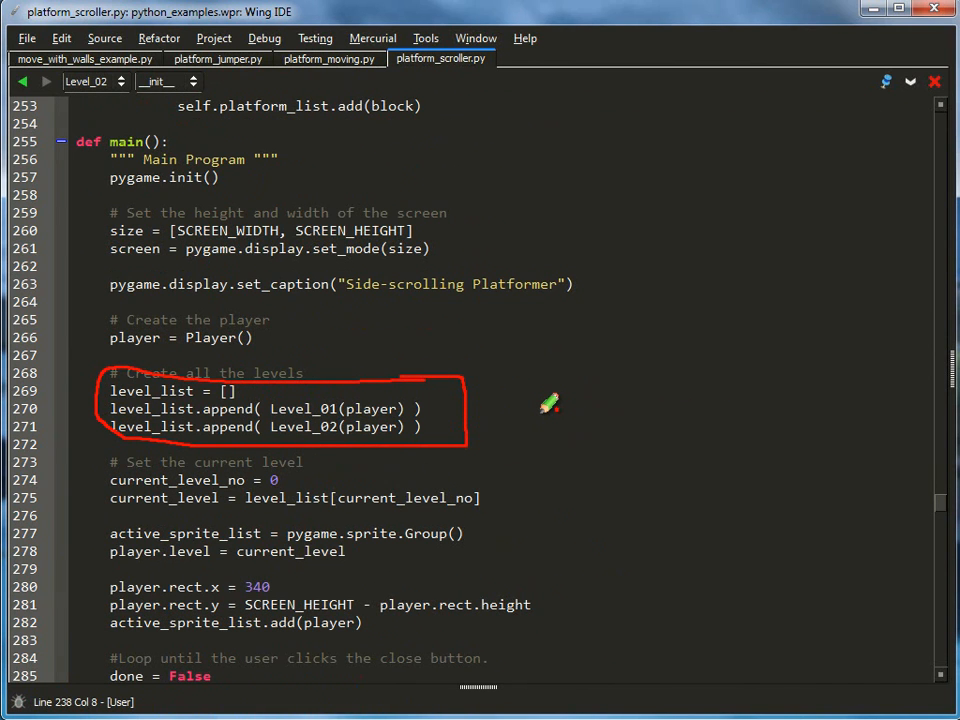
mouse_move(540, 420)
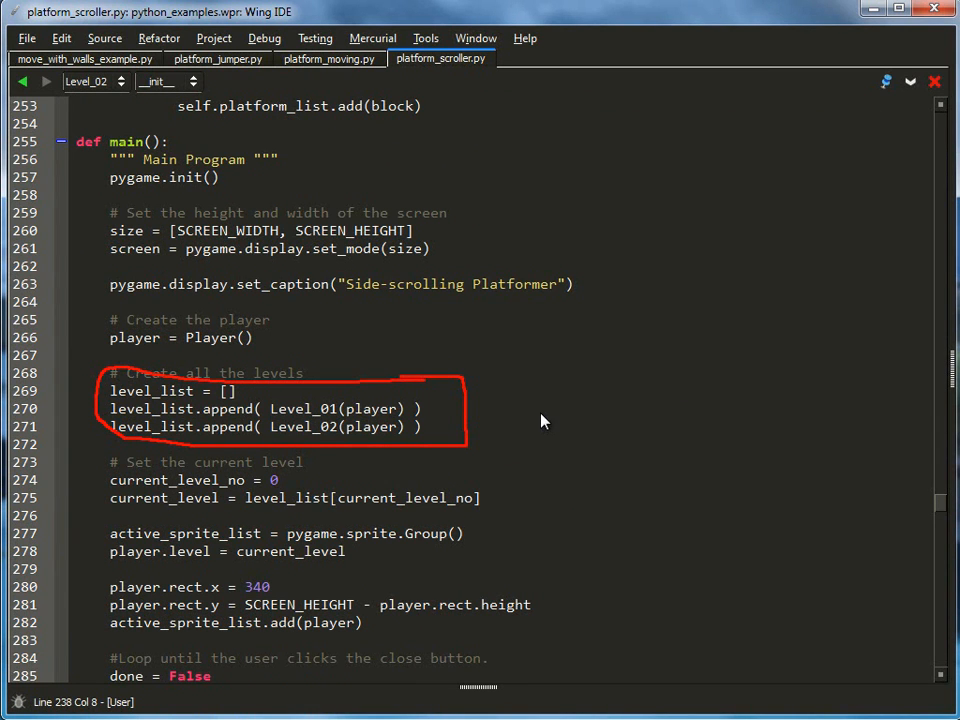
Scroll to the main loop and sketch the game screen beside the shift code.
scroll("down", 3)
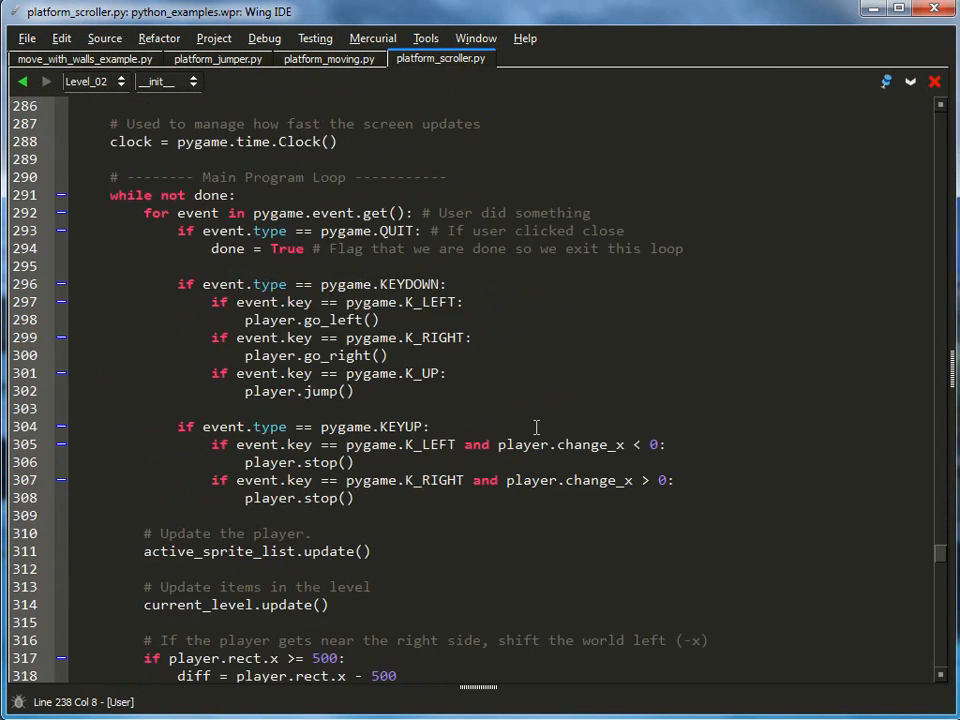
scroll("down", 3)
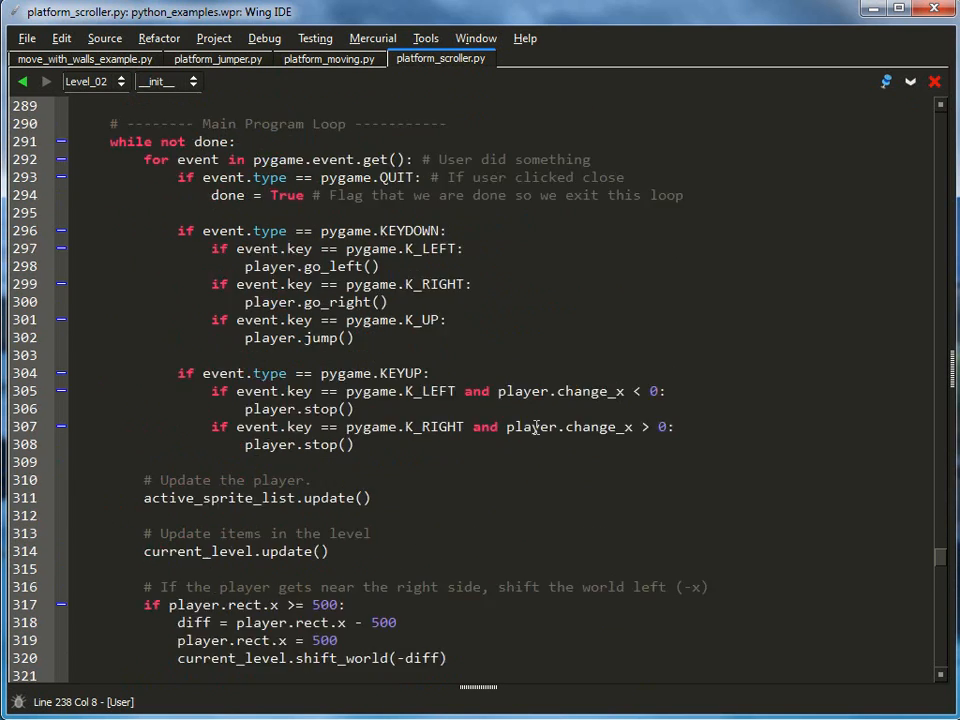
scroll("down", 3)
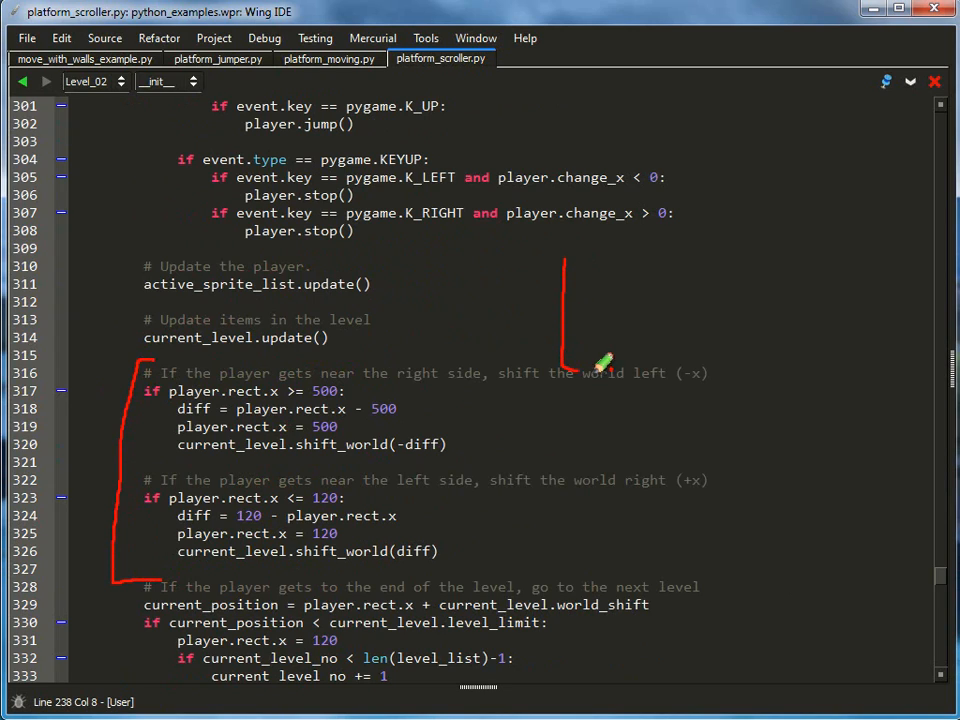
left_click_drag(565, 250, 730, 375)
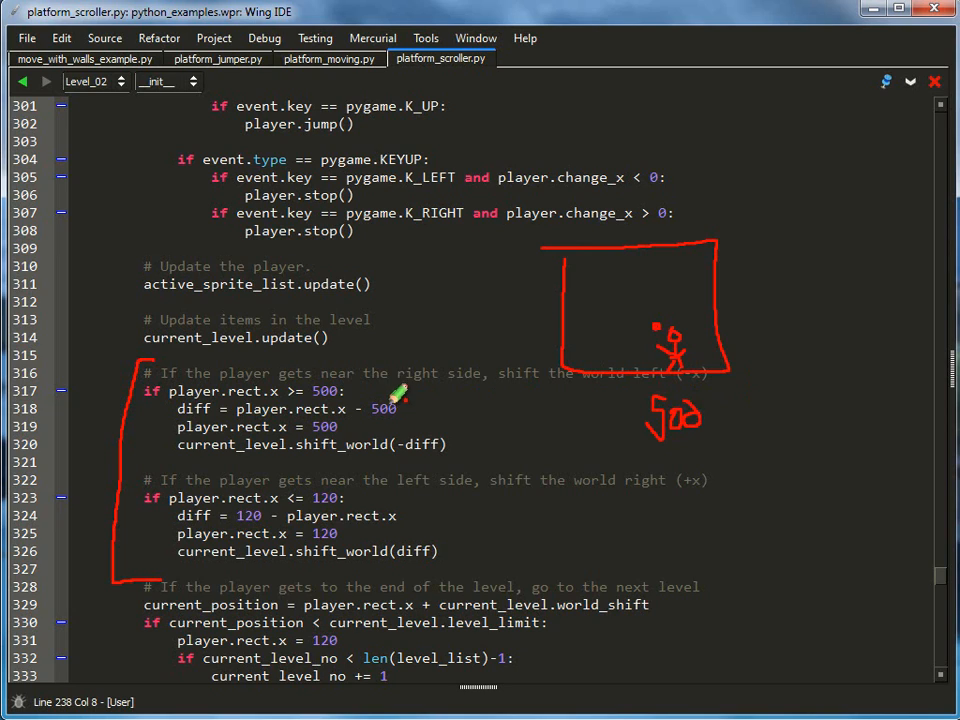
mouse_move(750, 445)
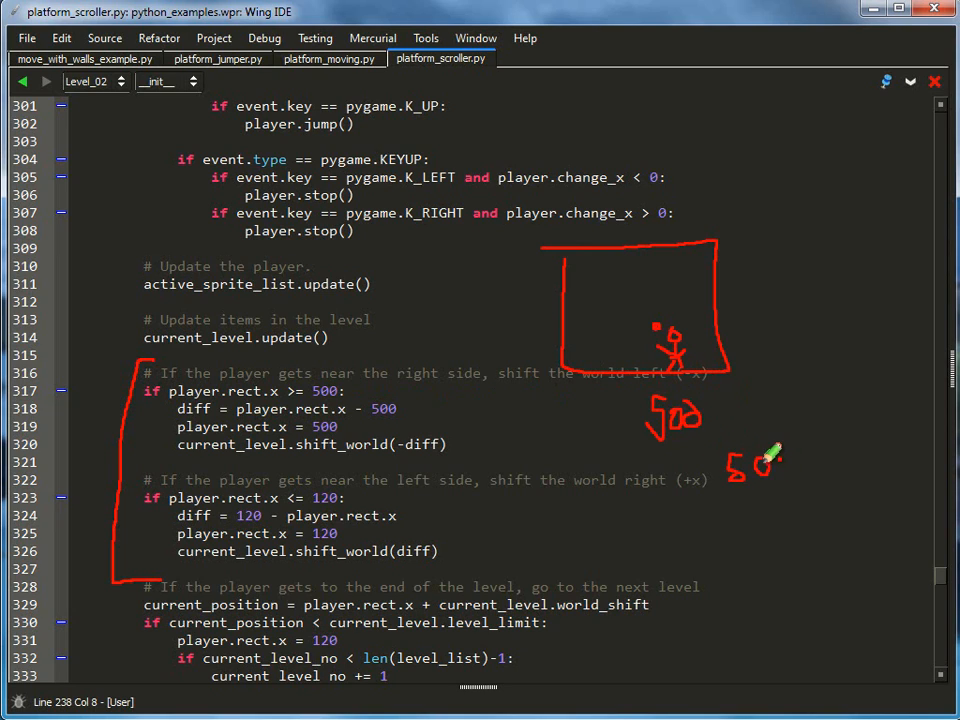
Write 502 by the sketch and draw a left-pointing world-movement arrow.
left_click_drag(765, 475, 805, 470)
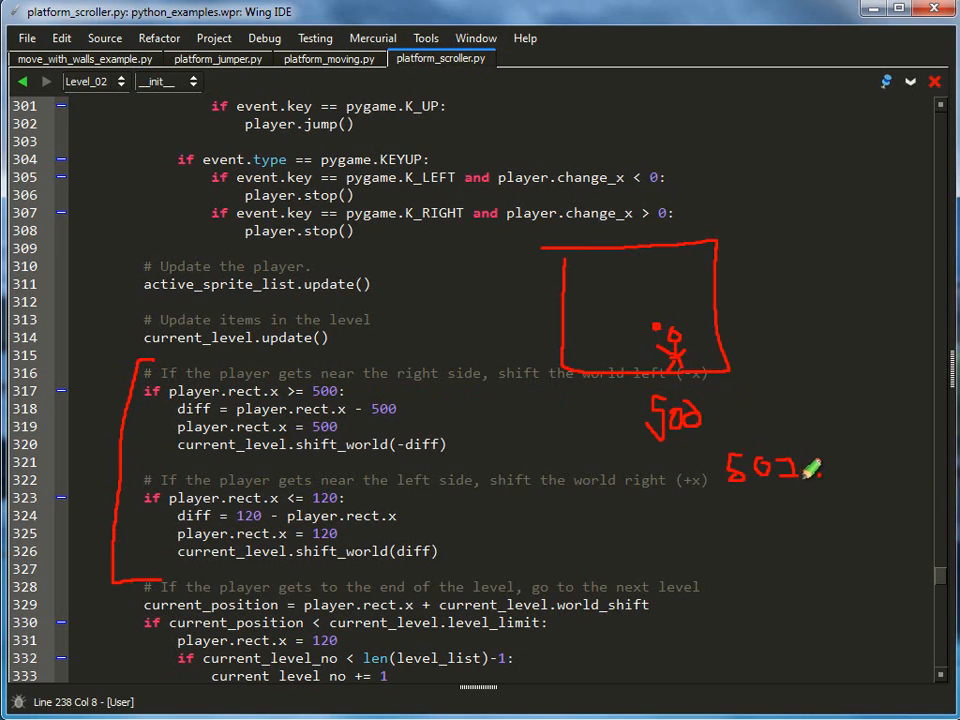
left_click_drag(718, 530, 825, 530)
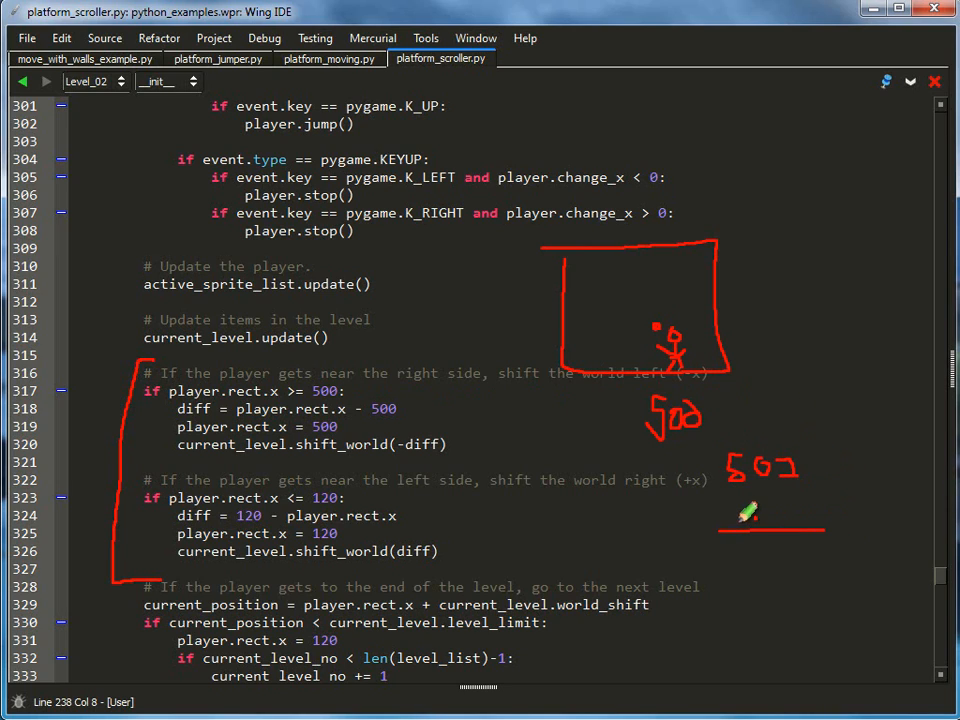
left_click_drag(825, 532, 705, 532)
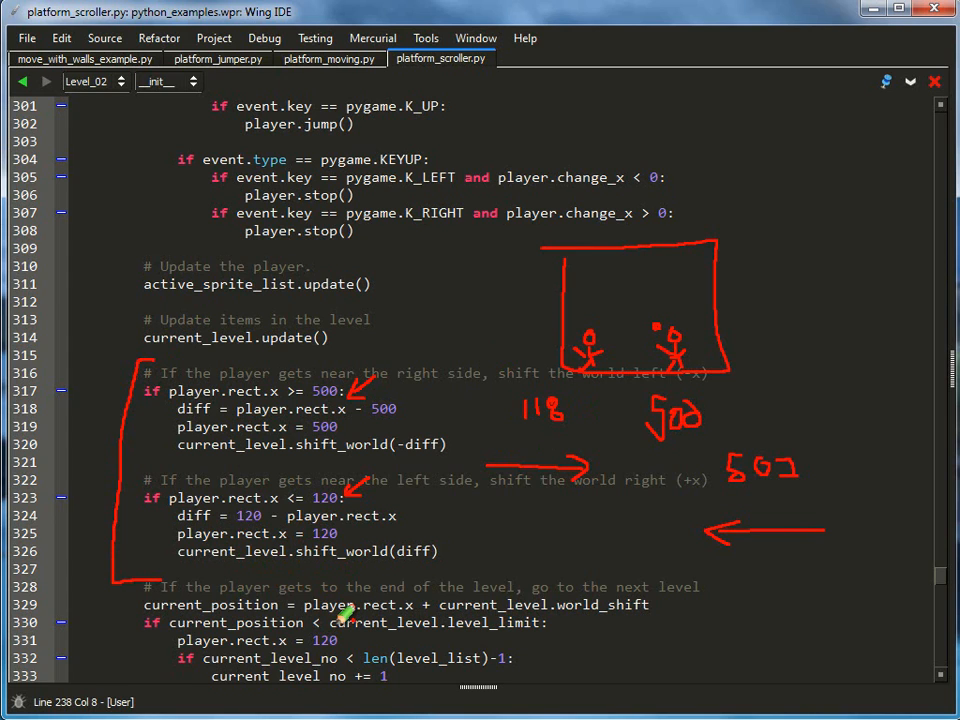
Scroll down to the end-of-level switching block.
scroll("down", 3)
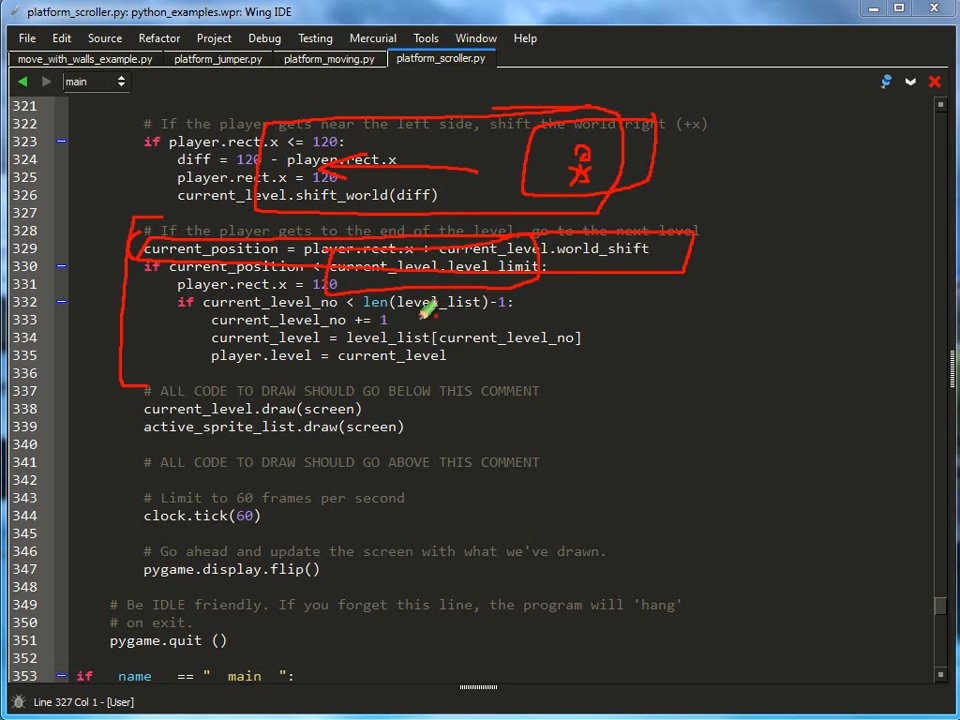
mouse_move(505, 413)
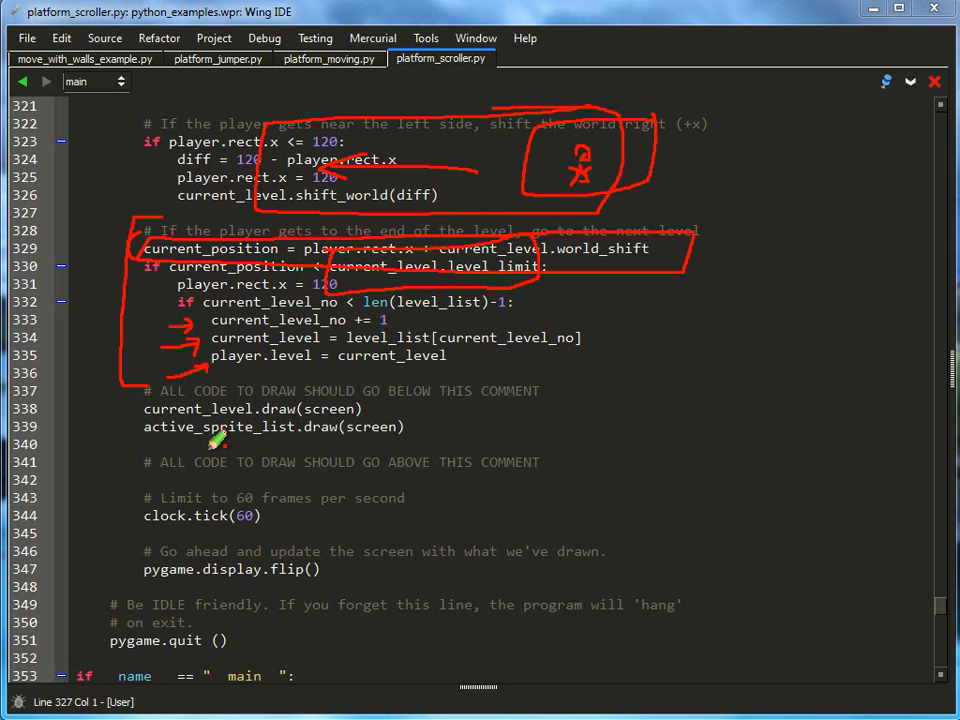
mouse_move(428, 365)
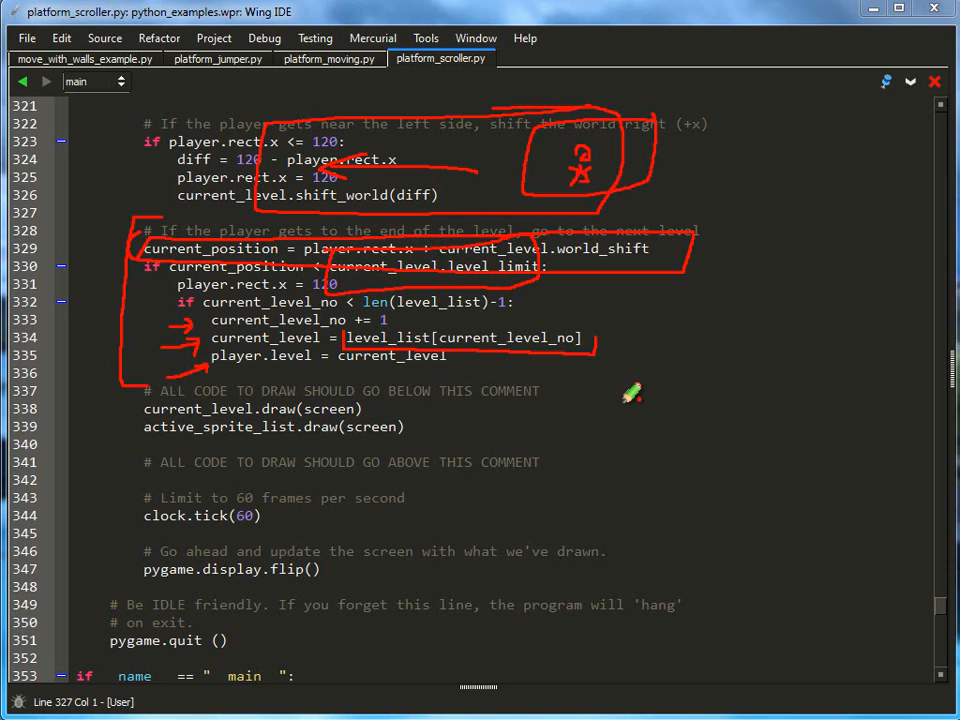
mouse_move(580, 380)
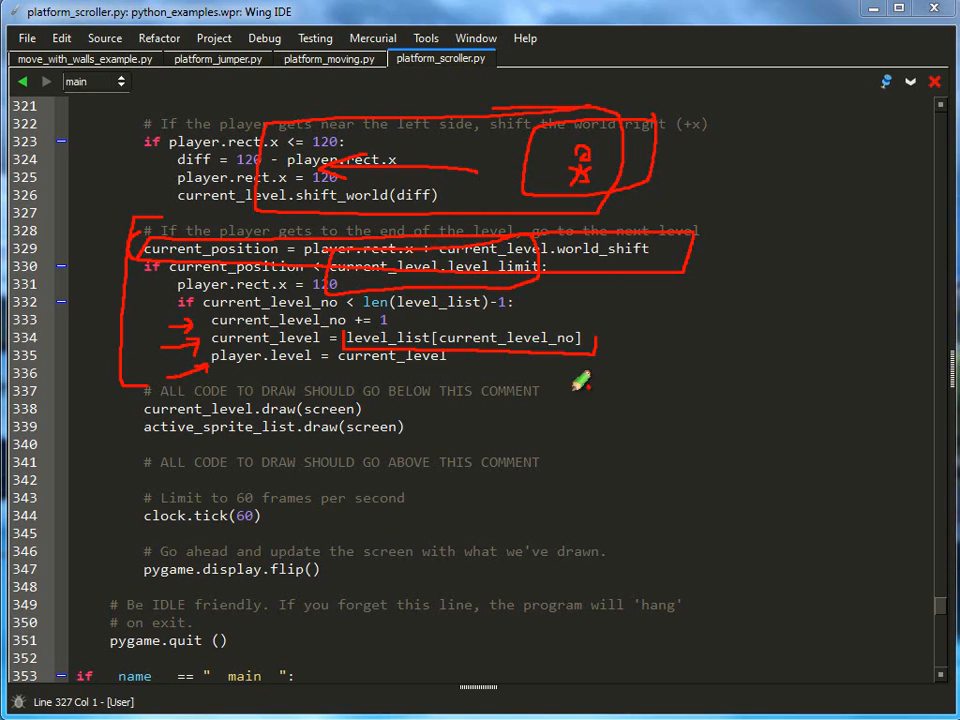
mouse_move(348, 642)
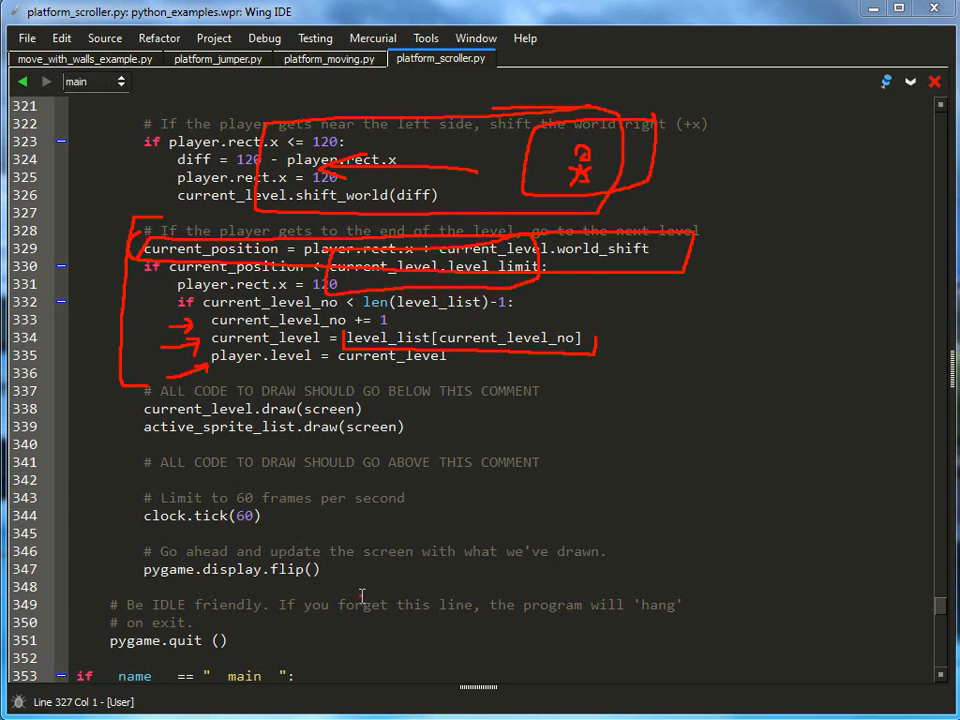
Deselect the world-shifting code and highlight the level-switching block.
scroll("up", 3)
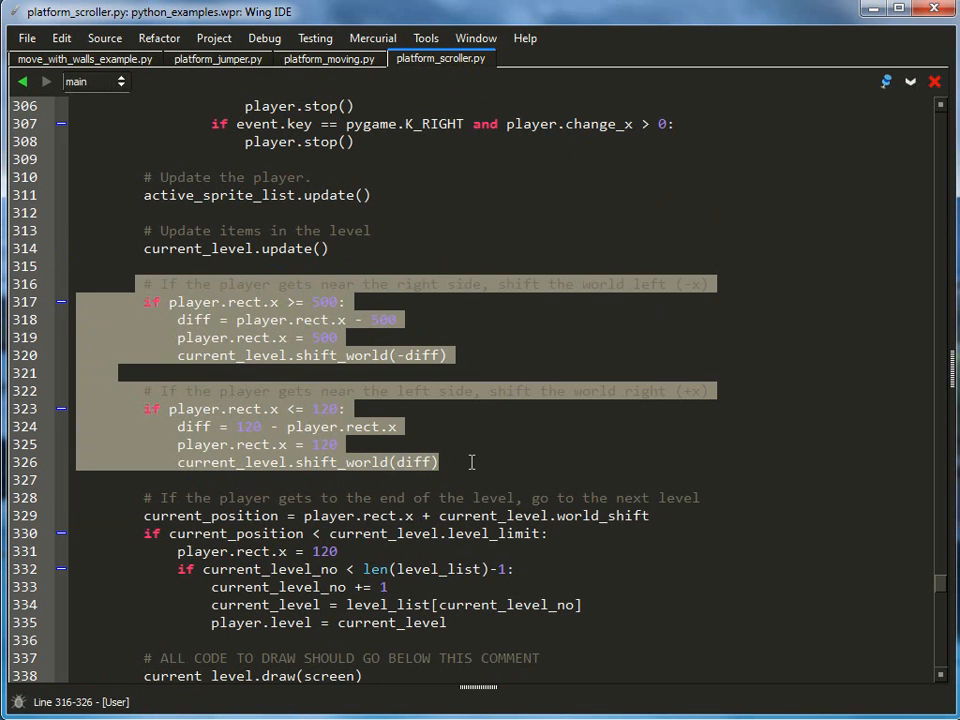
left_click(437, 462)
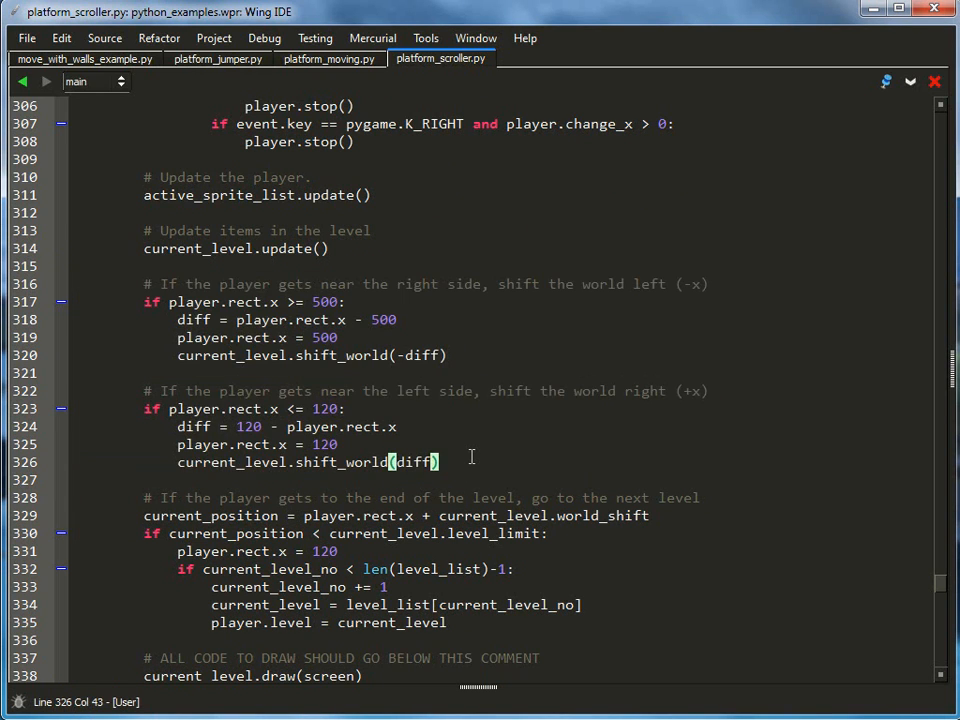
scroll("down", 3)
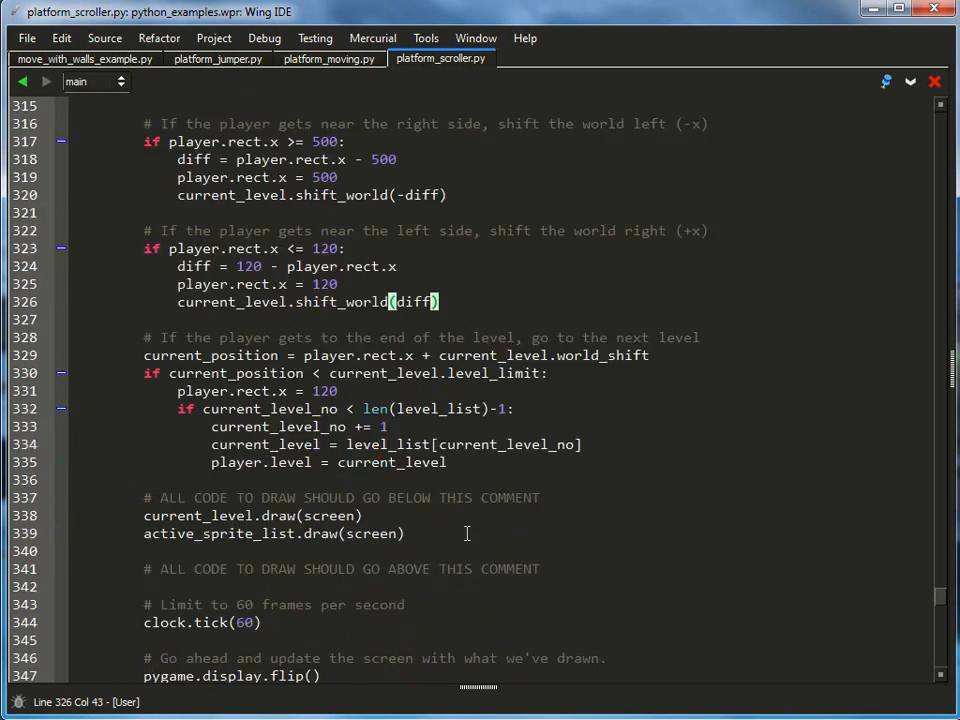
left_click_drag(144, 337, 448, 462)
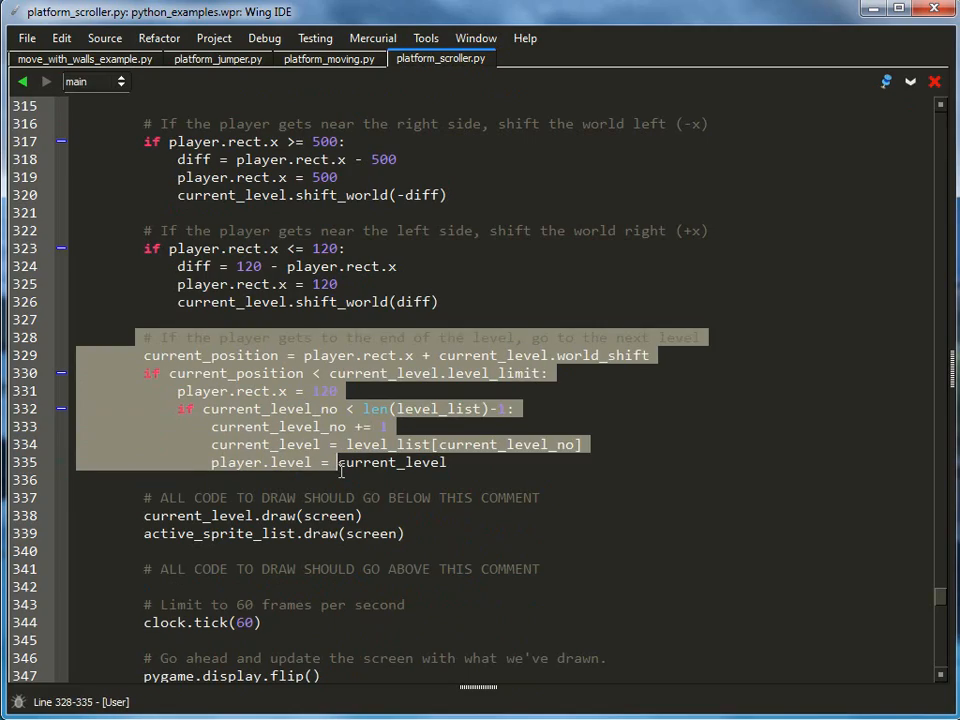
Scroll up through Level_02, Level_01 and shift_world to the Platform and Level classes.
scroll("up", 3)
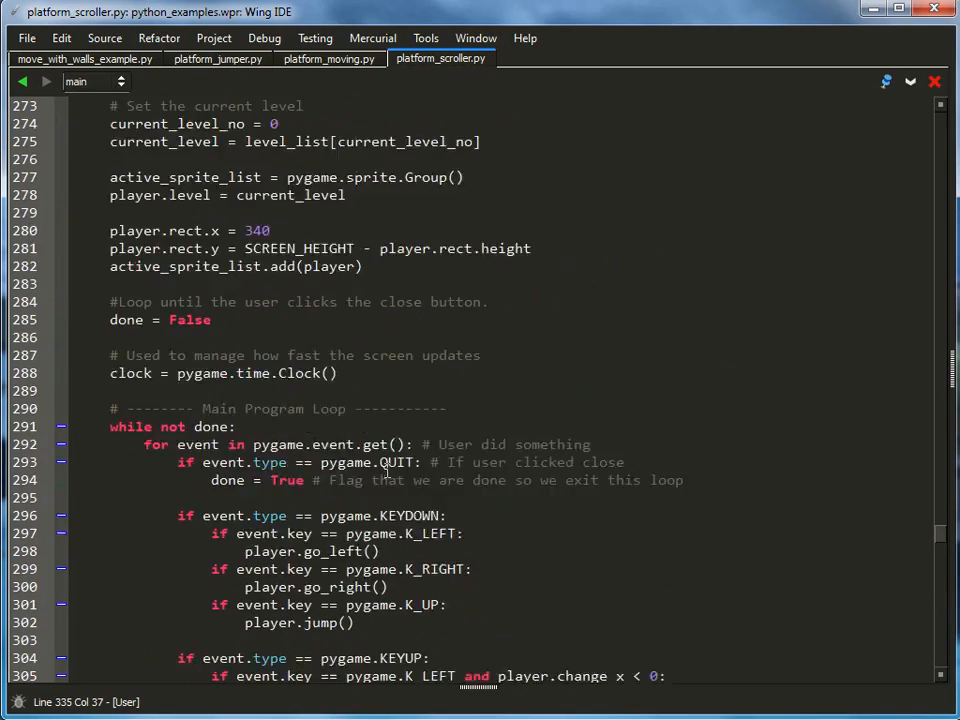
scroll("up", 3)
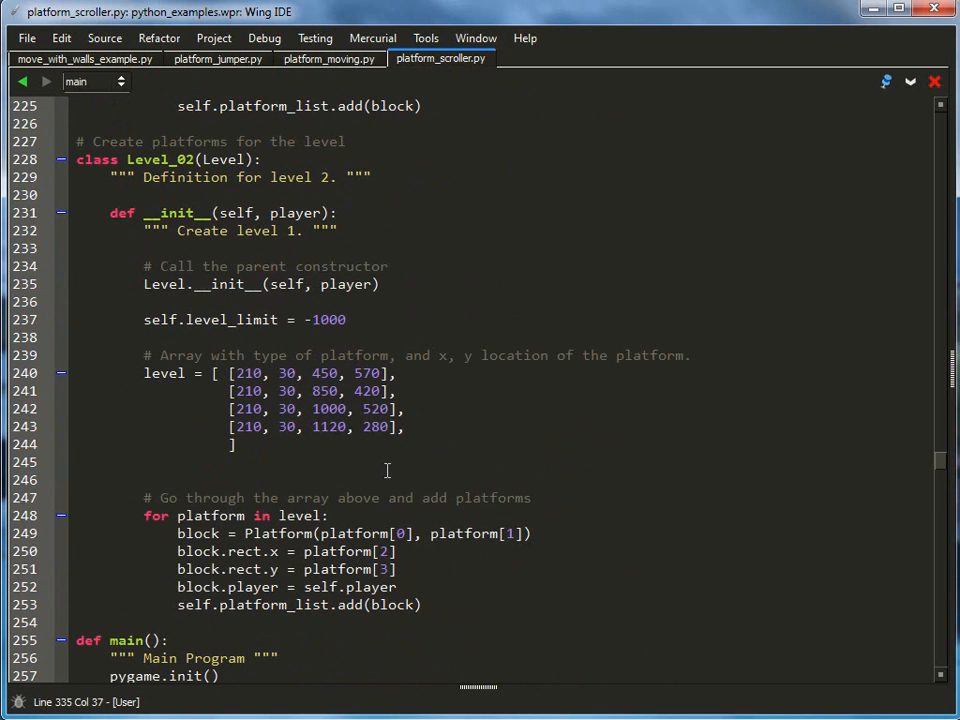
scroll("up", 3)
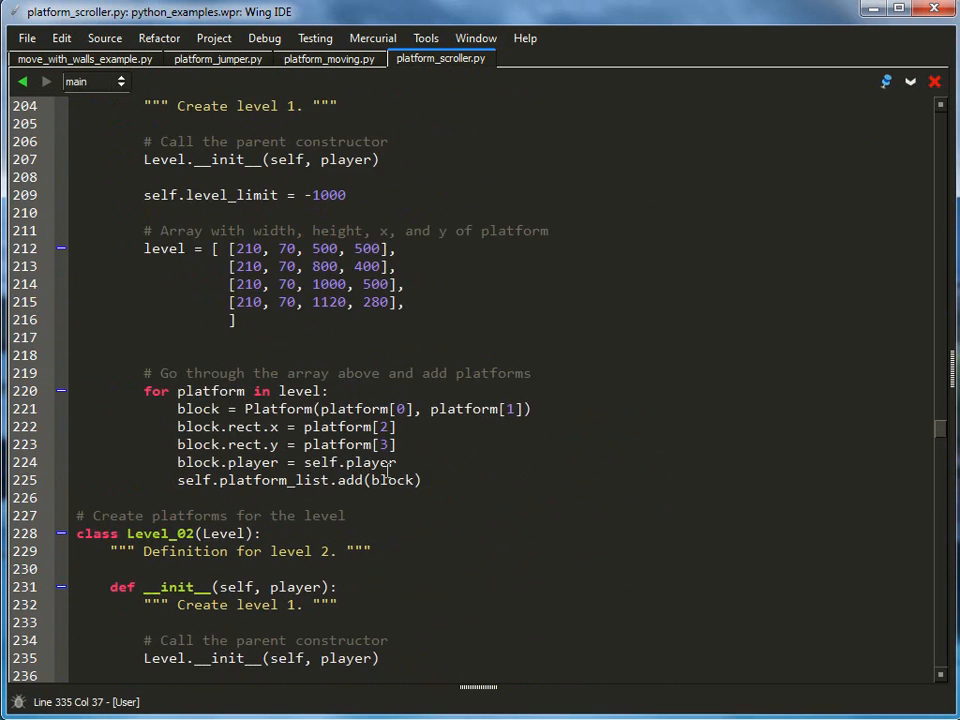
scroll("up", 3)
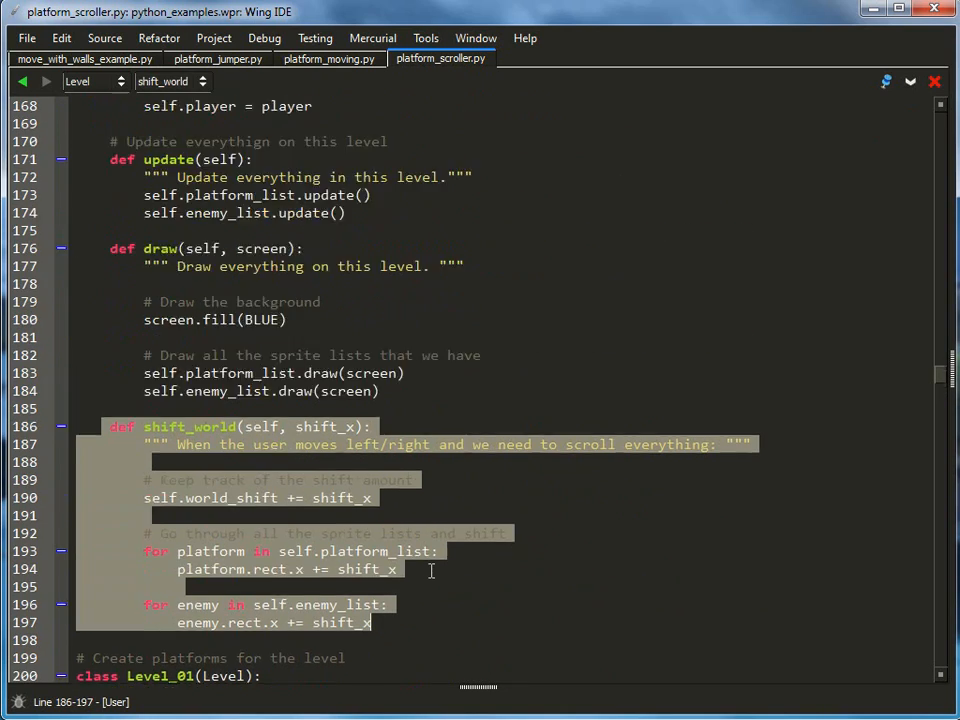
scroll("up", 3)
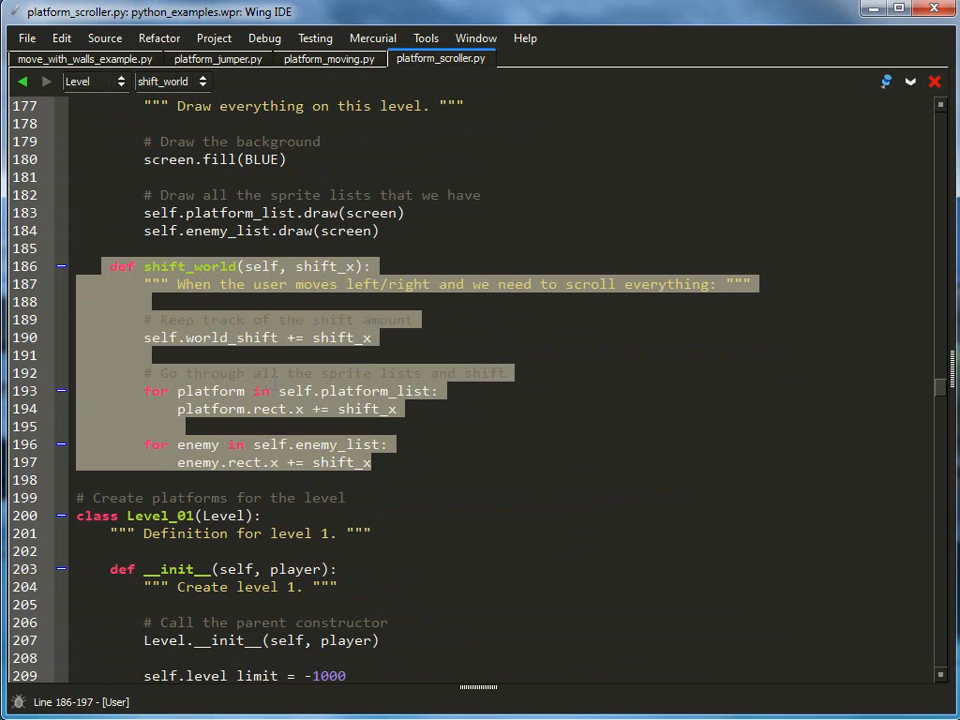
left_click(457, 417)
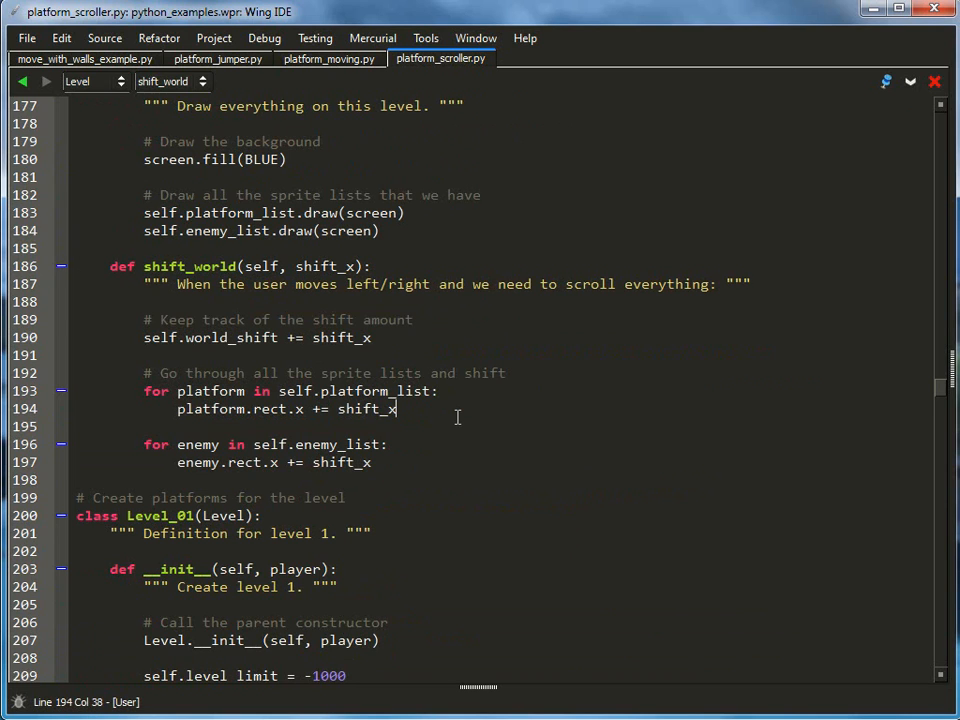
scroll("up", 3)
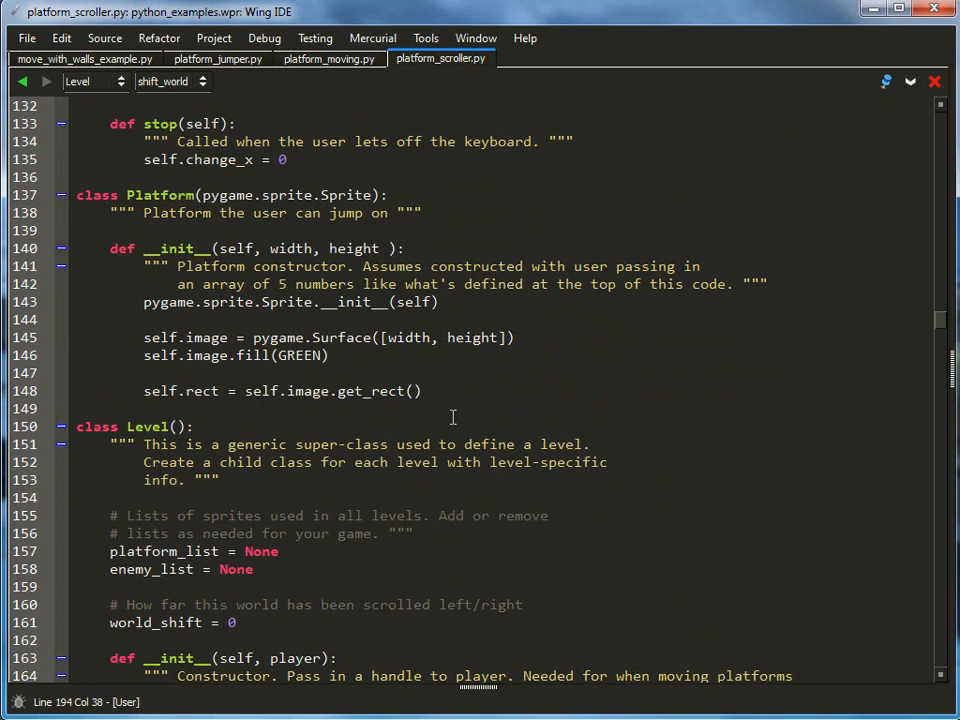